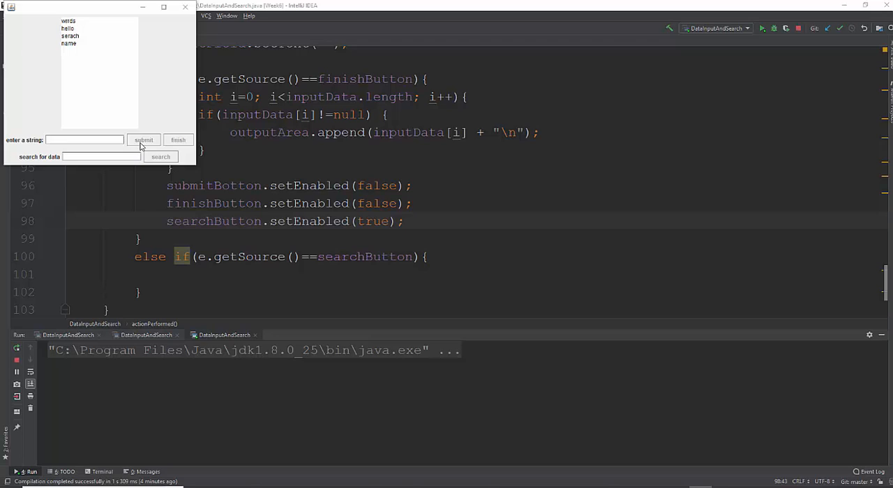
mouse_move(178, 139)
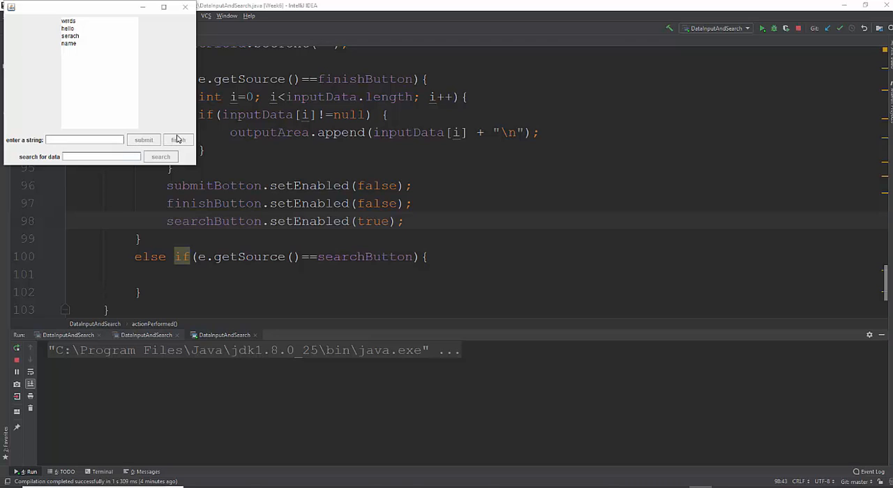
mouse_move(76, 12)
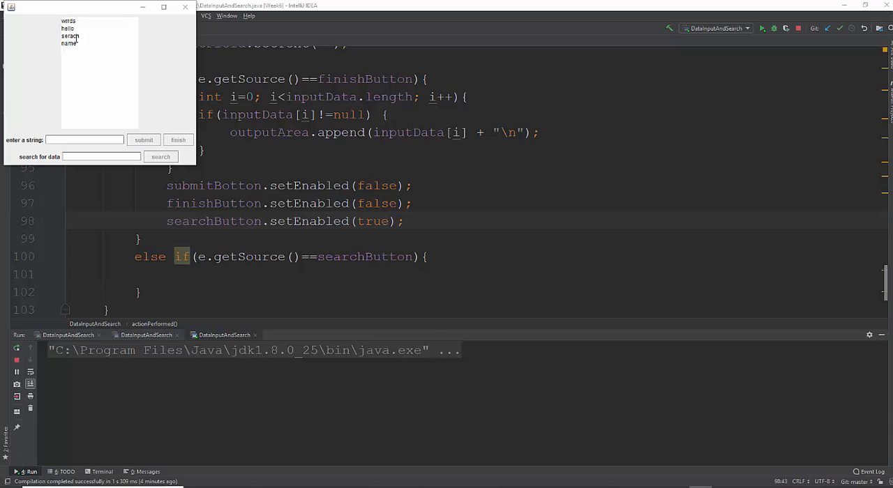
mouse_move(47, 169)
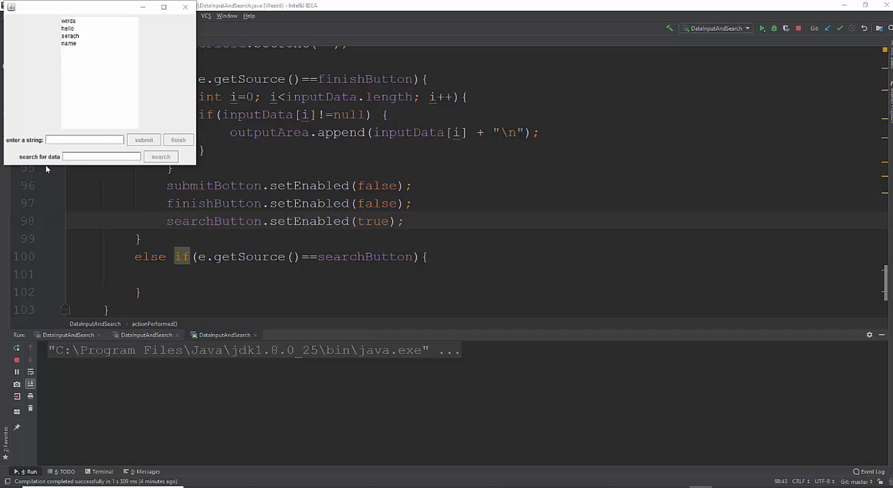
mouse_move(44, 173)
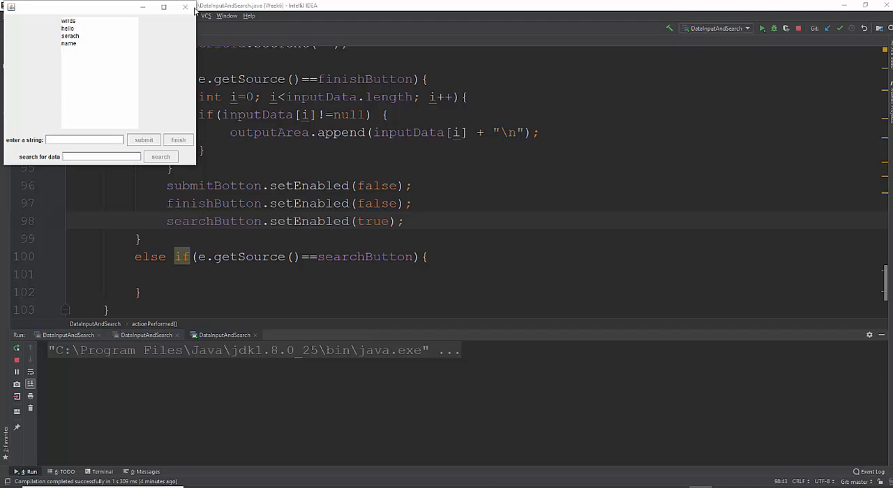
Close the running DataInputAndSearch window and return to the editor
left_click(185, 7)
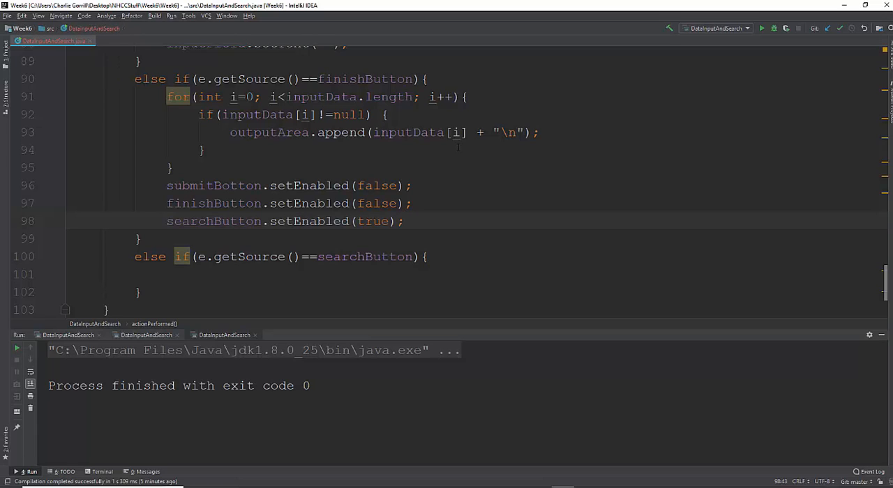
left_click(403, 221)
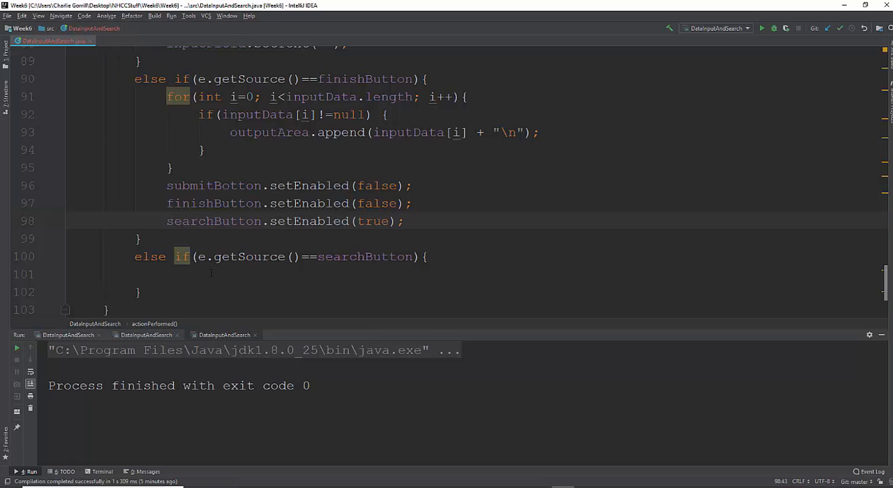
Declare int[] nums holding 1 through 10 below the search branch
left_click(134, 291)
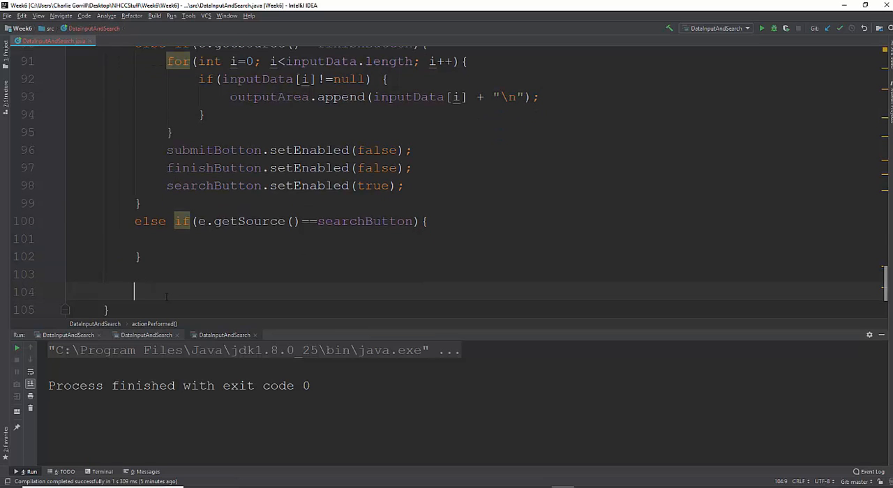
type("int")
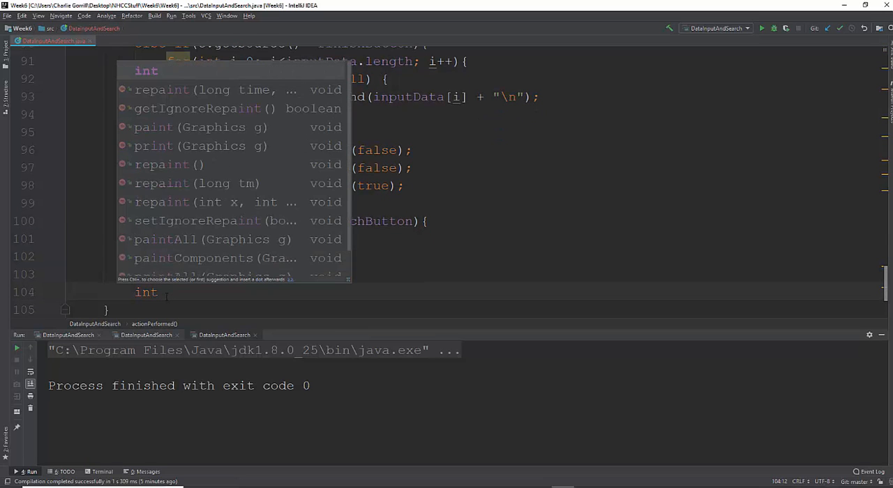
type("[] n")
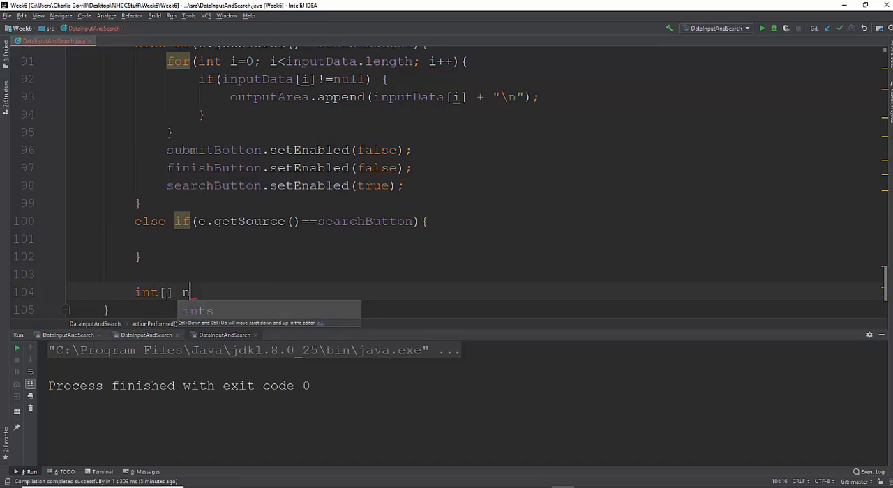
type("ums={}")
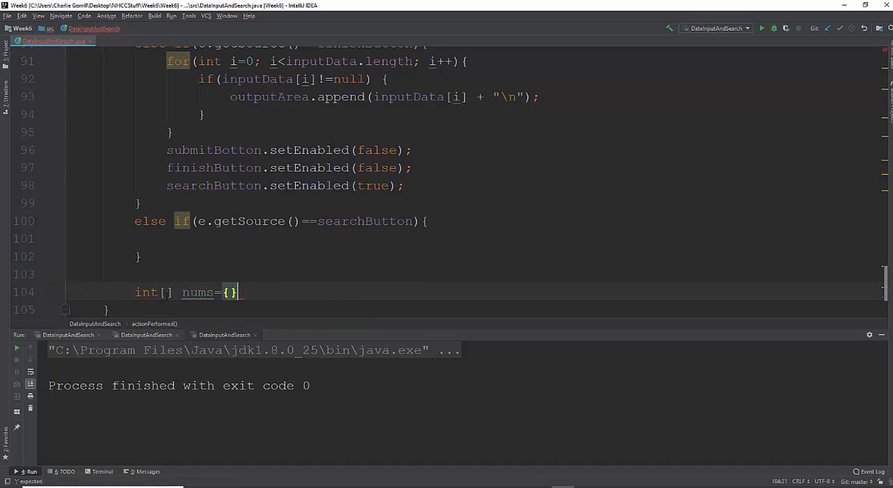
type("1,2,")
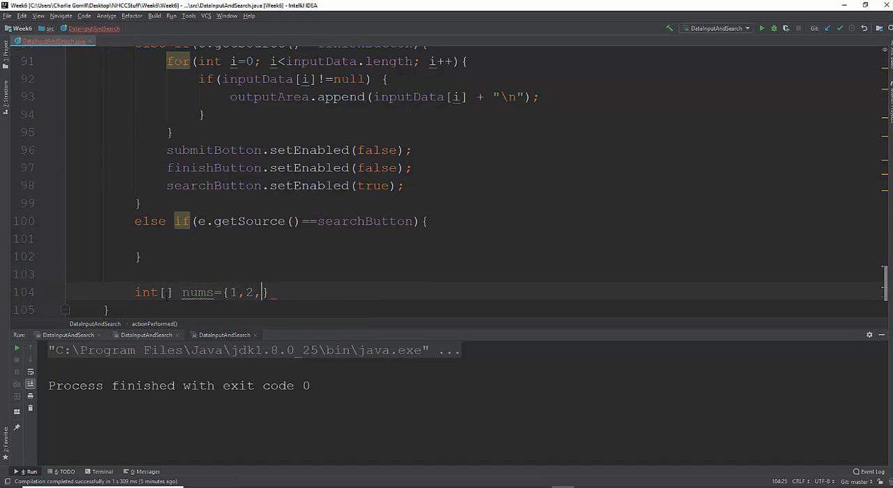
type("3,4,5,")
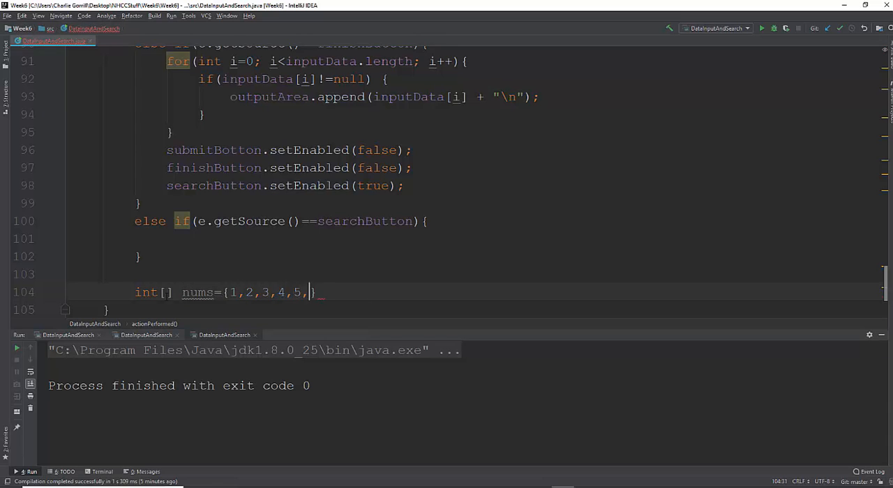
type("6,7,8,9,")
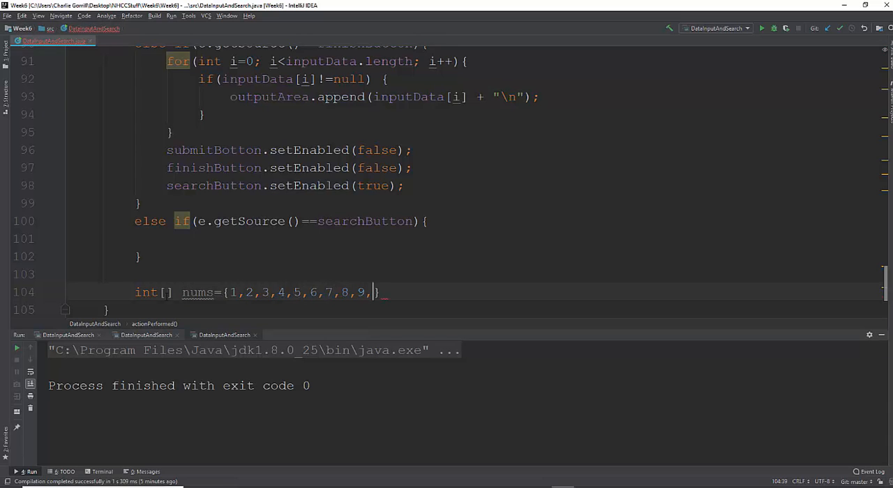
type("10")
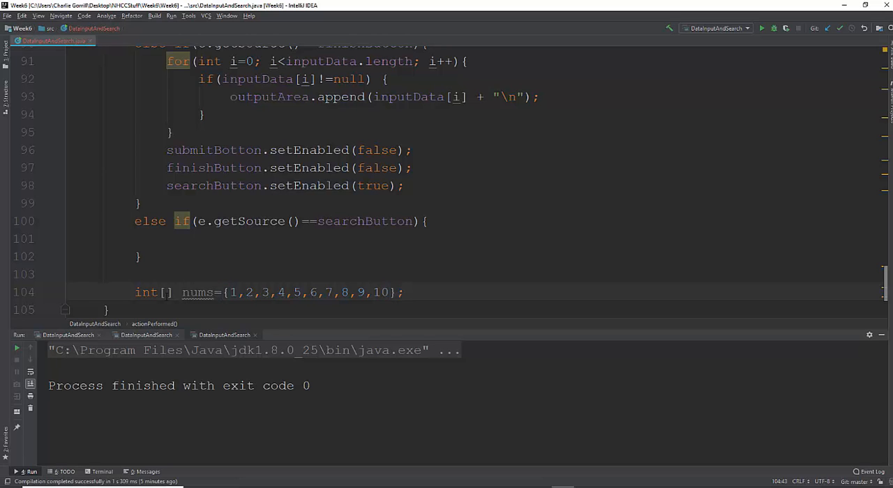
Declare int target = 5 on the line above the nums array
left_click(135, 274)
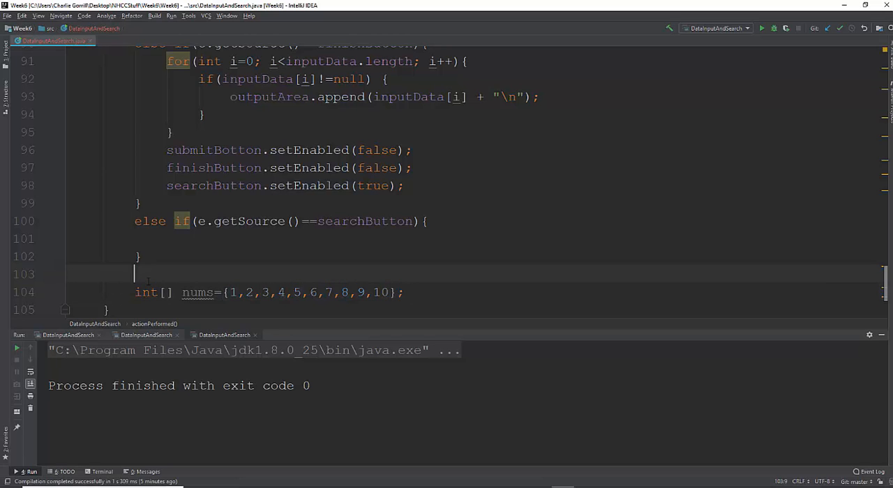
type("int tar")
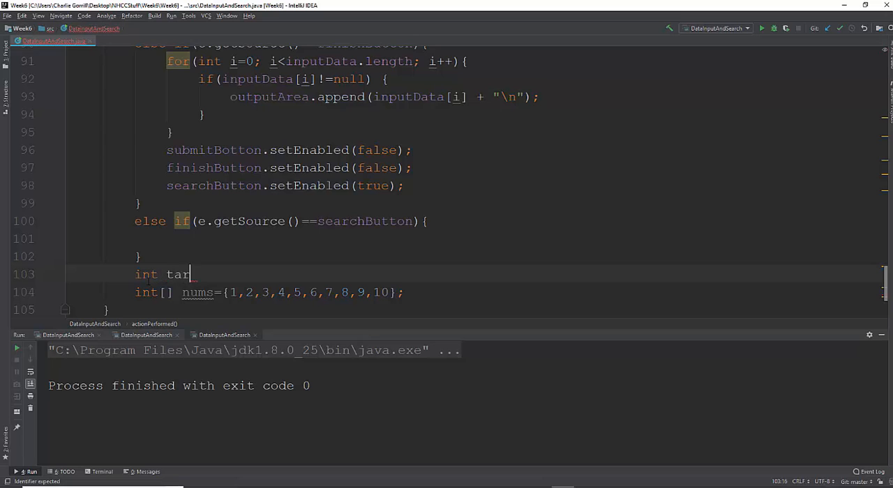
type("get=")
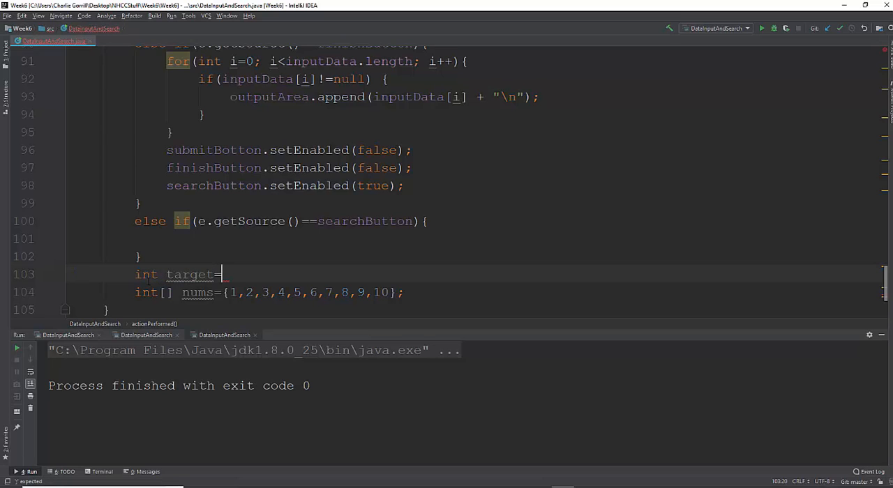
type("5")
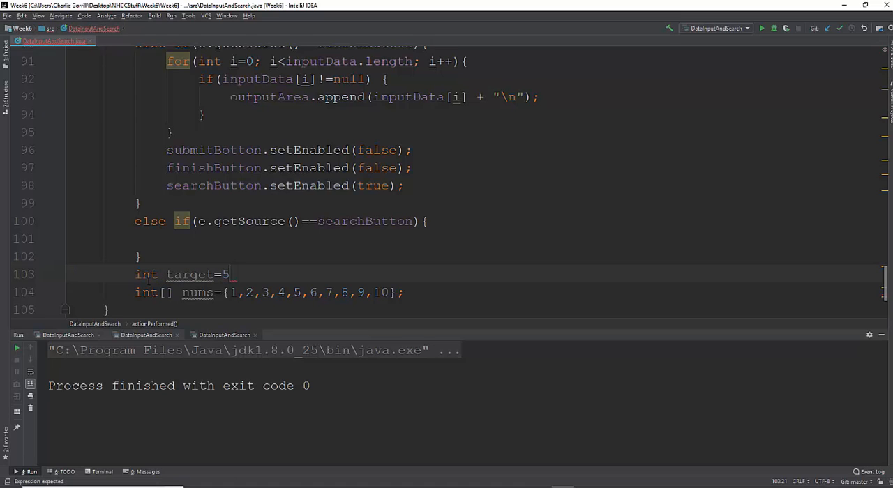
type(";")
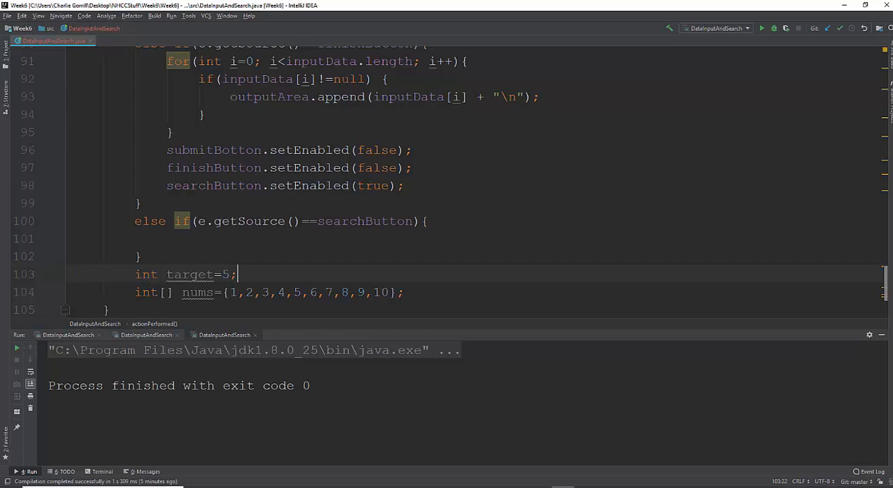
left_click(190, 274)
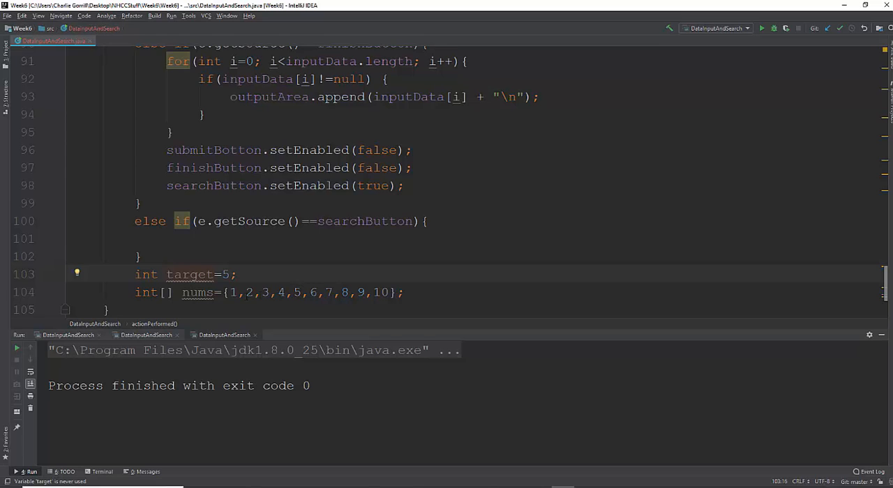
mouse_move(192, 326)
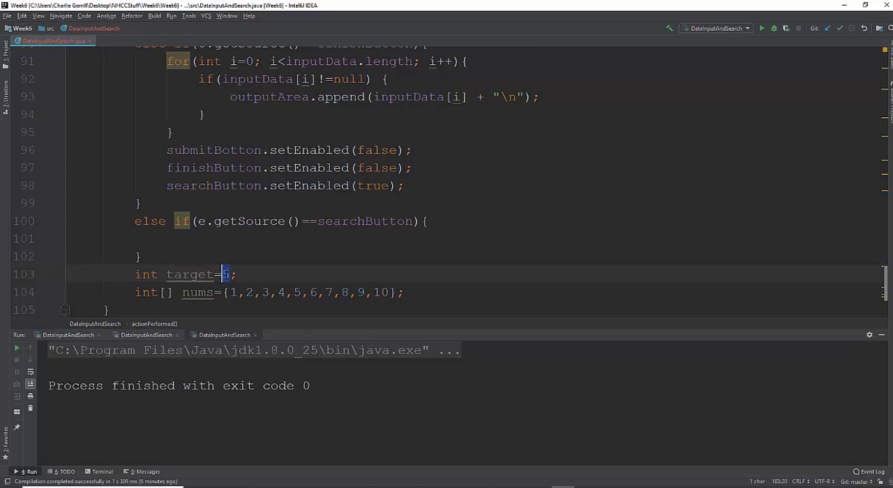
Replace the target value 5 with 6543
type("543")
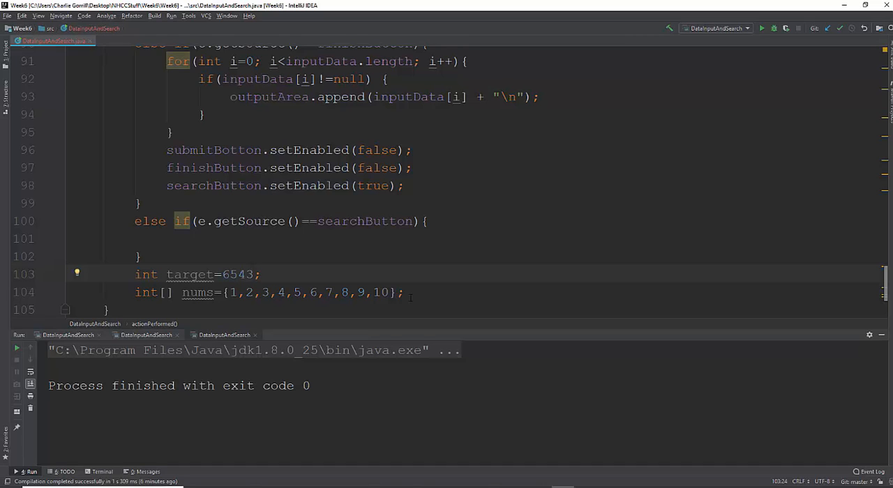
Delete the target and nums example lines from the action handler
left_click_drag(134, 274, 404, 292)
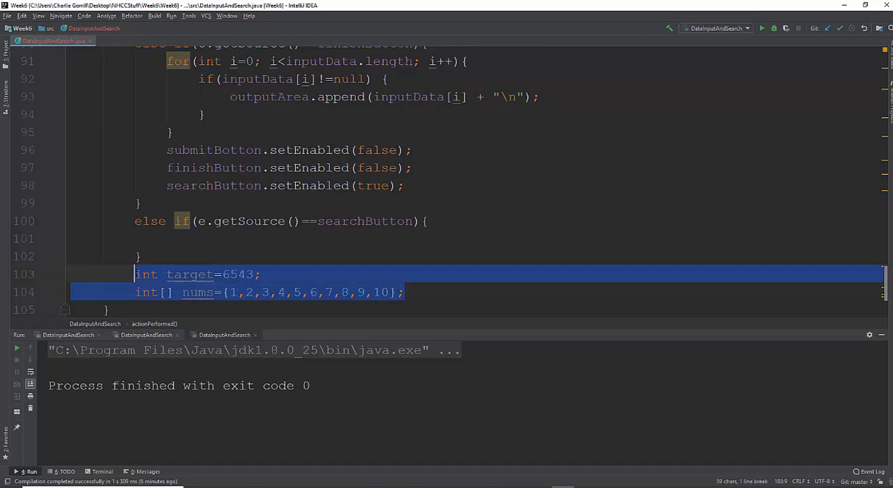
key("Delete")
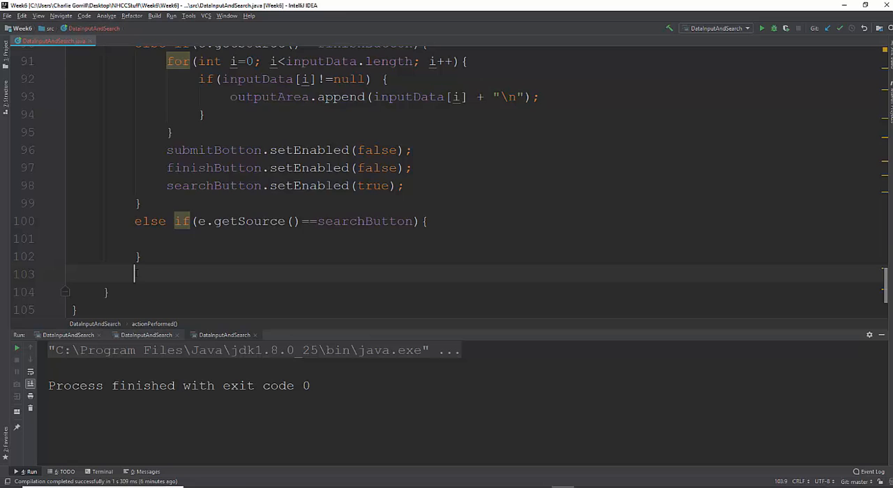
scroll("up", 3)
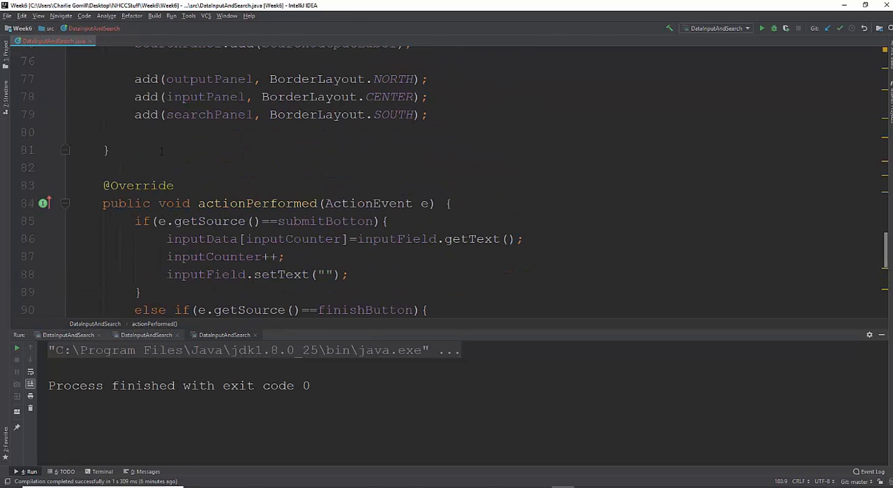
scroll("down", 3)
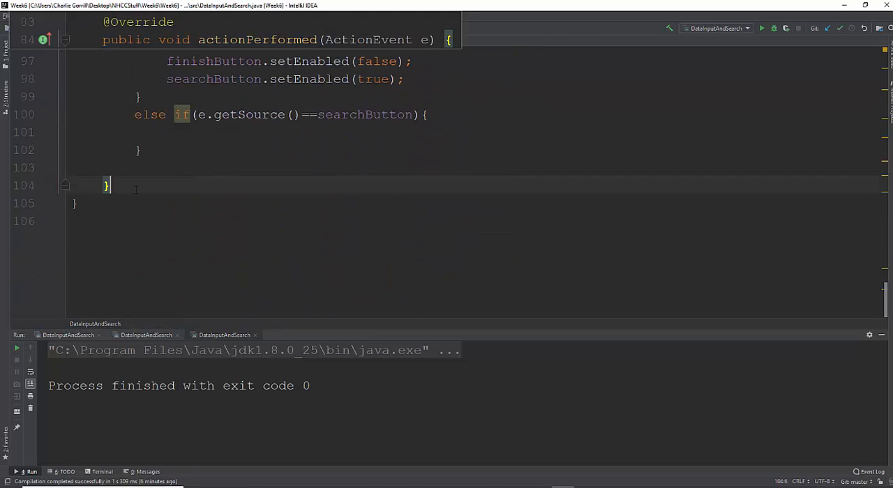
Write an empty public int search(String[] arr, String target) method below actionPerformed
type("p")
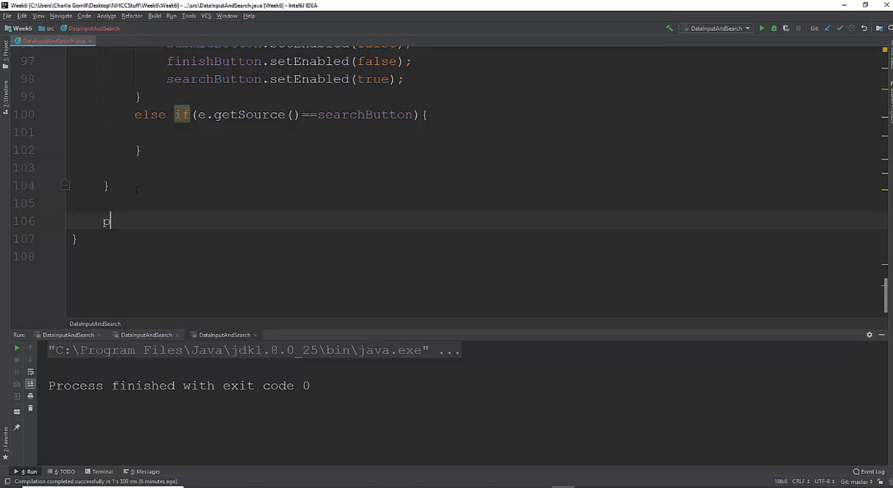
type("ublic")
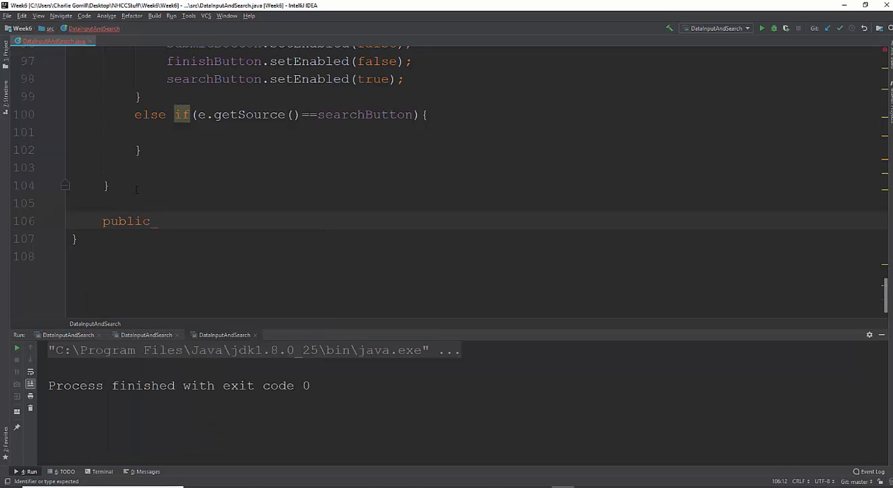
type("int")
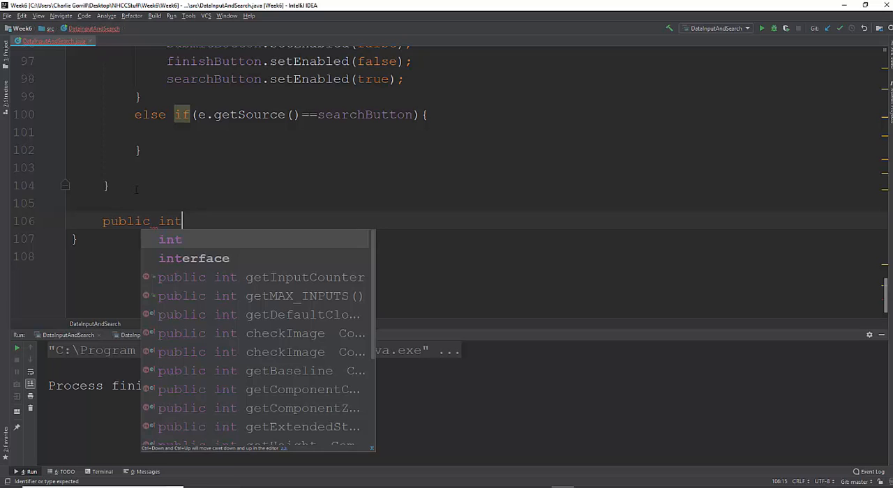
key("Escape")
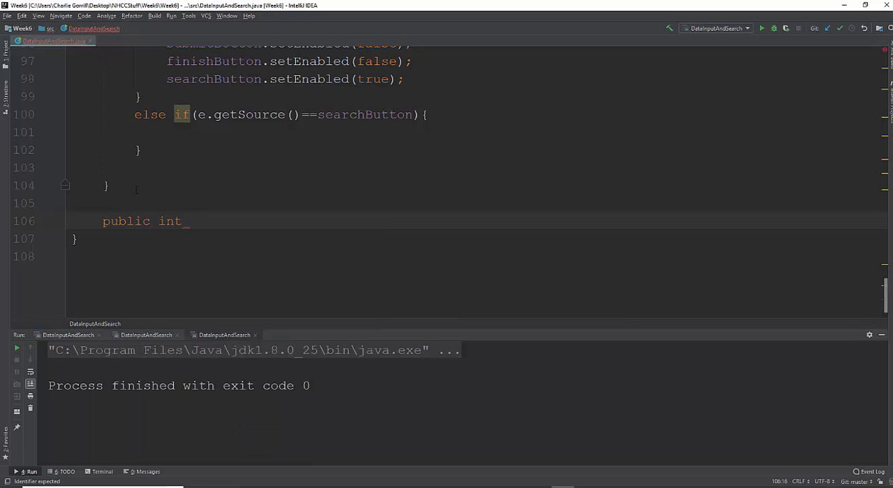
type("search")
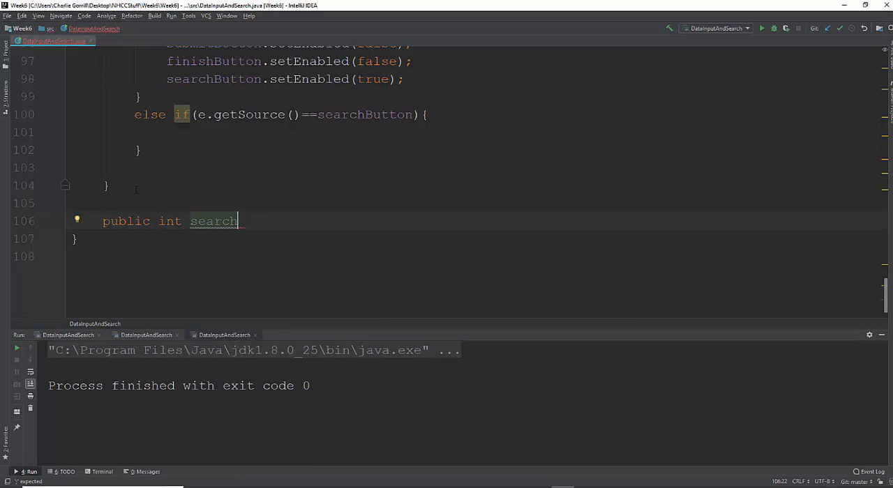
type("()")
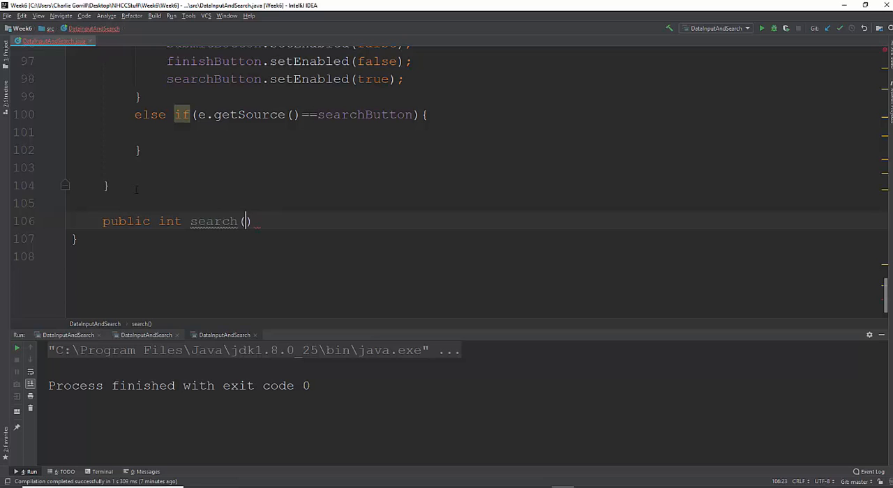
type("String")
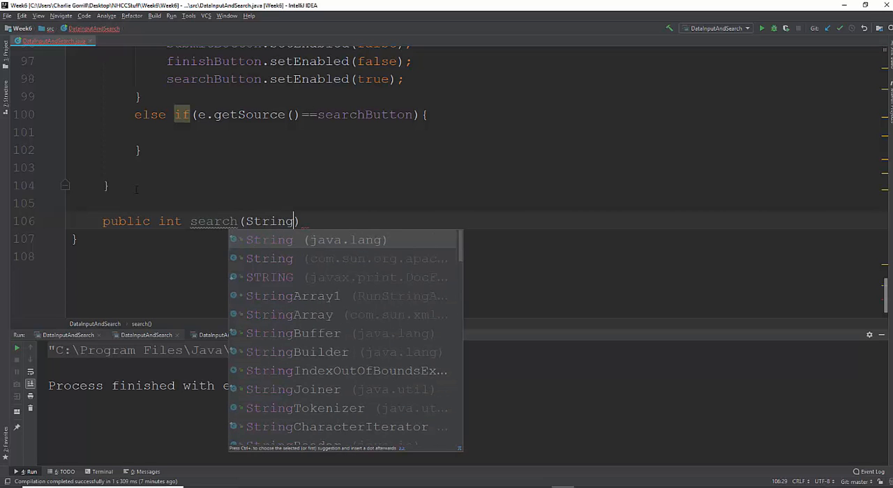
type("[] ar")
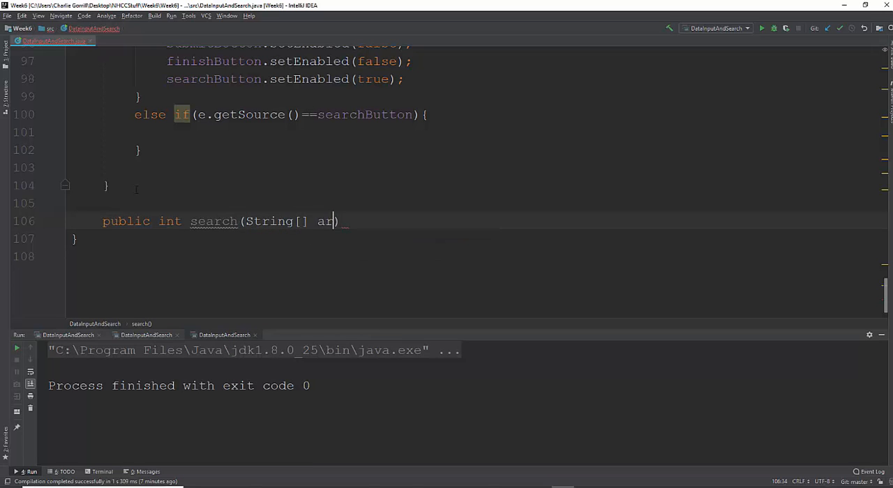
type("r,")
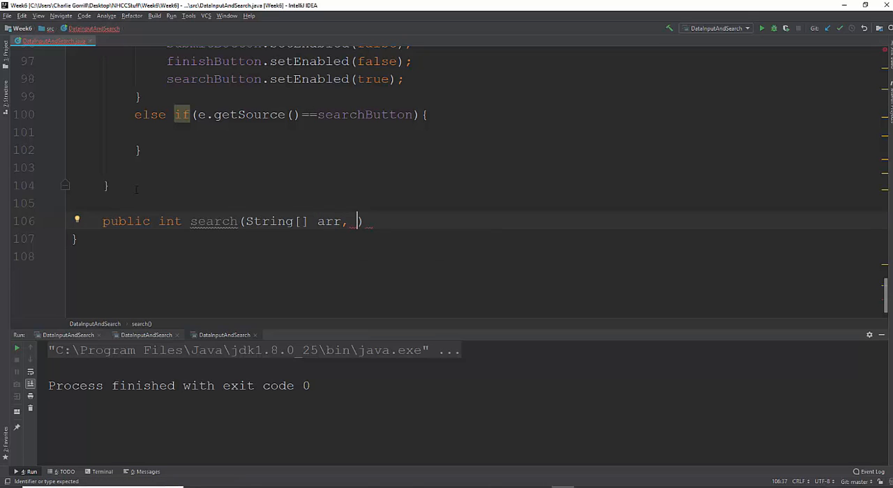
type("String")
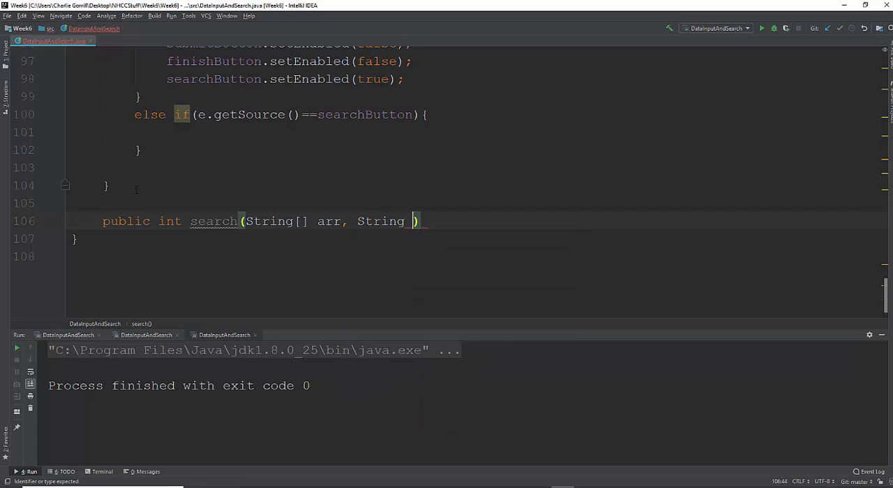
type("target")
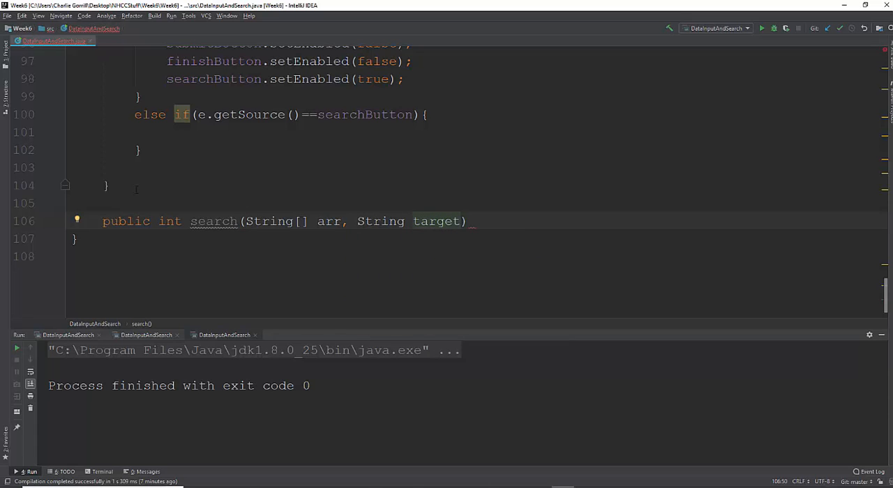
type("{")
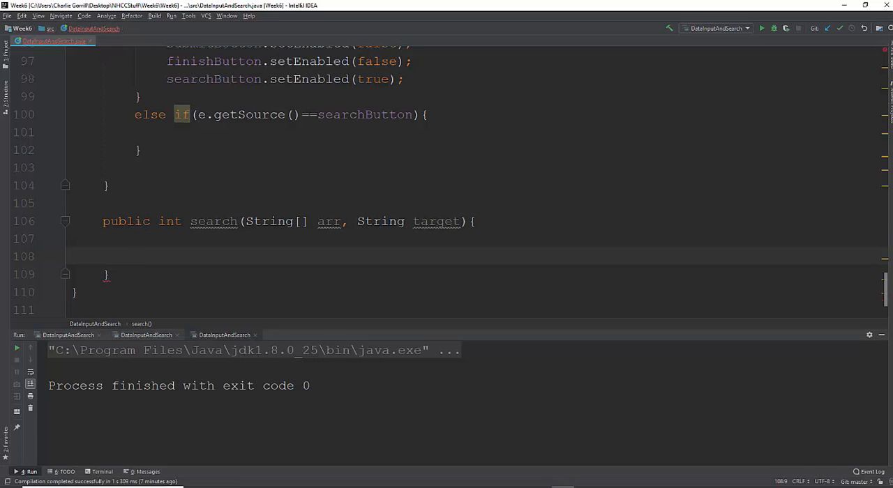
double_click(169, 221)
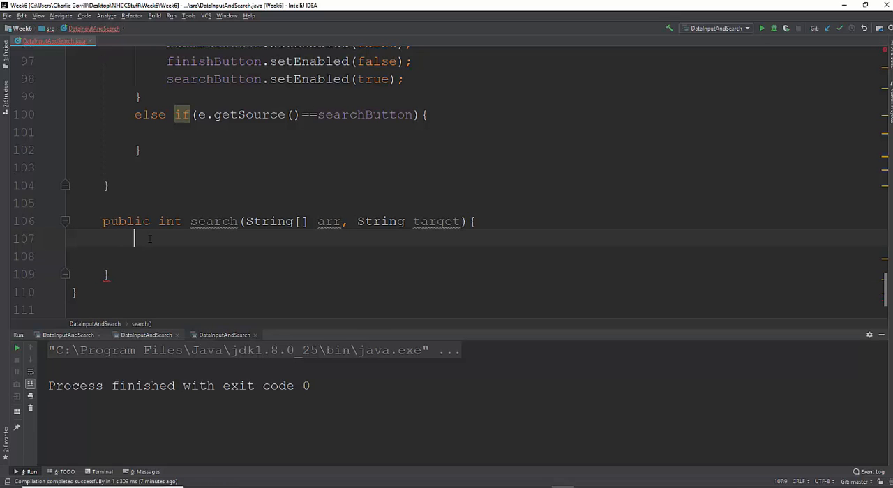
Declare int foundIndex = -1 and end search with return foundIndex
type("int_fou")
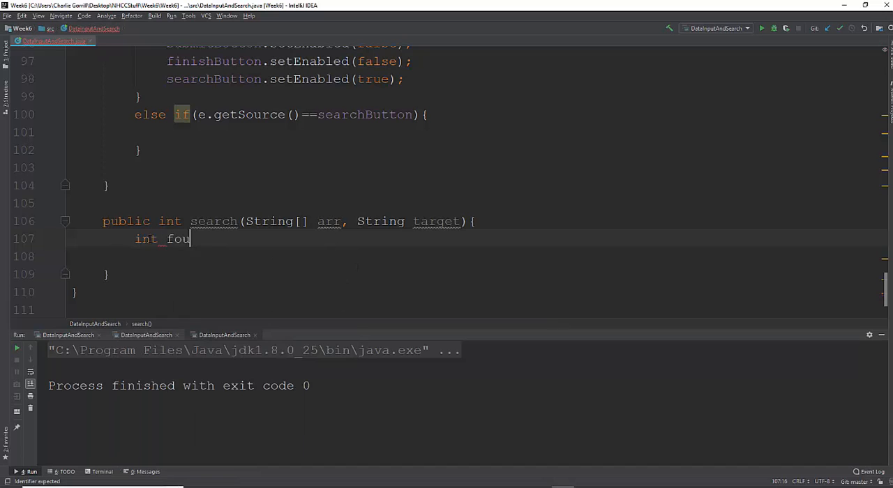
type("ndINdex")
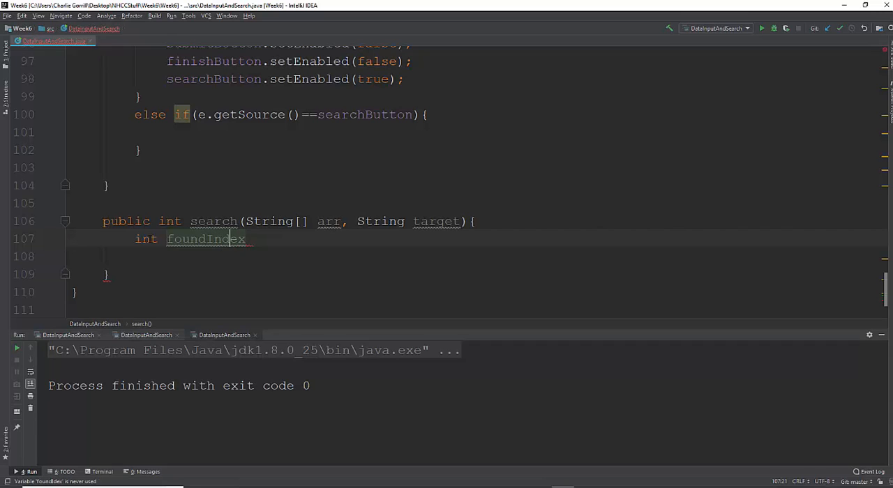
type("=")
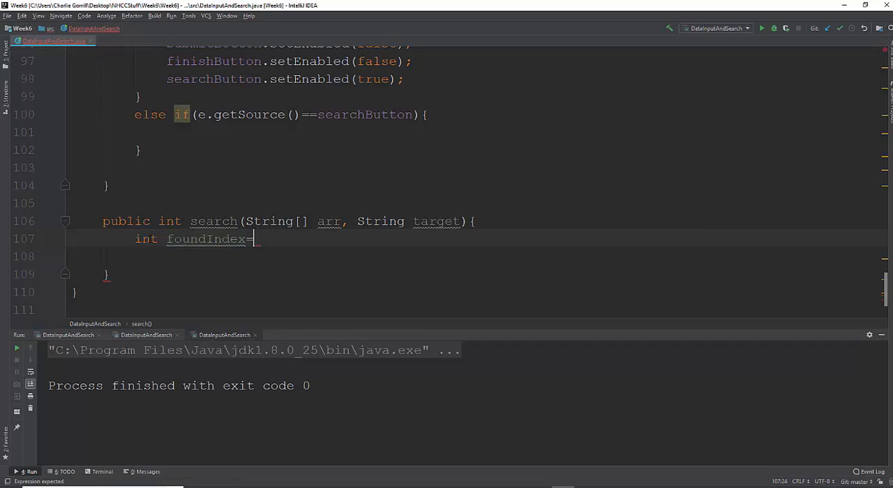
type("-1")
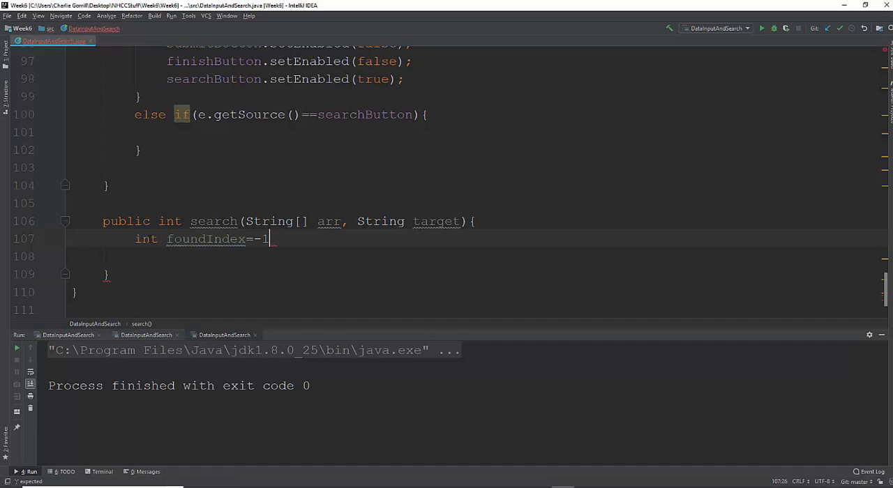
type(";")
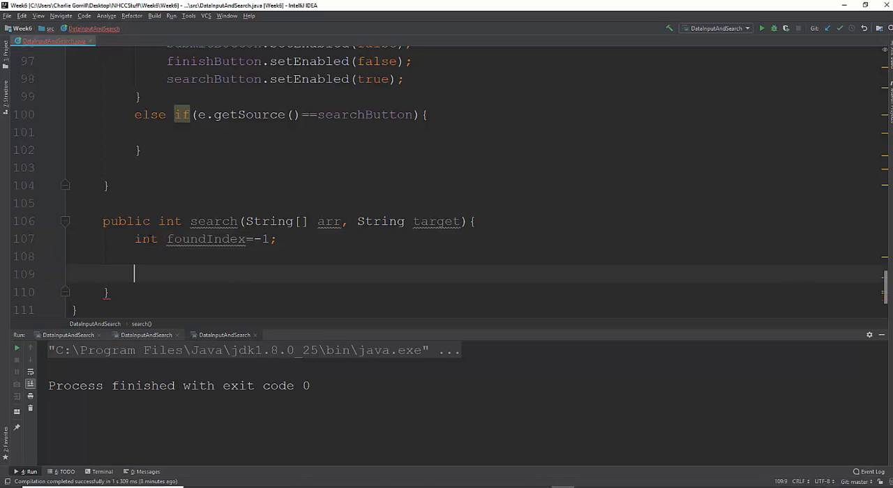
type("return")
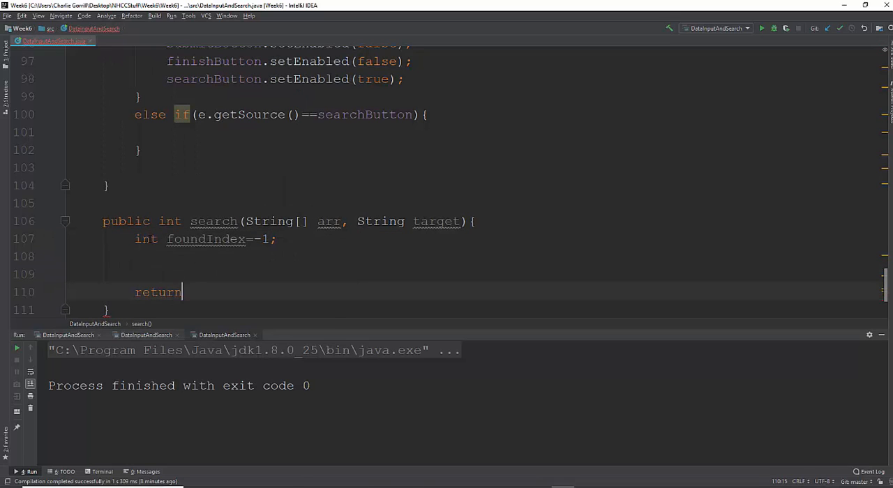
type("foundIndex")
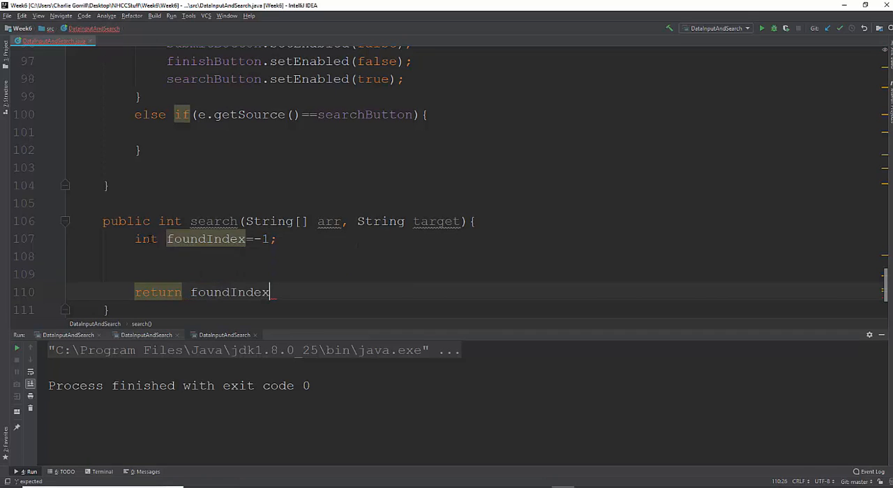
type(";")
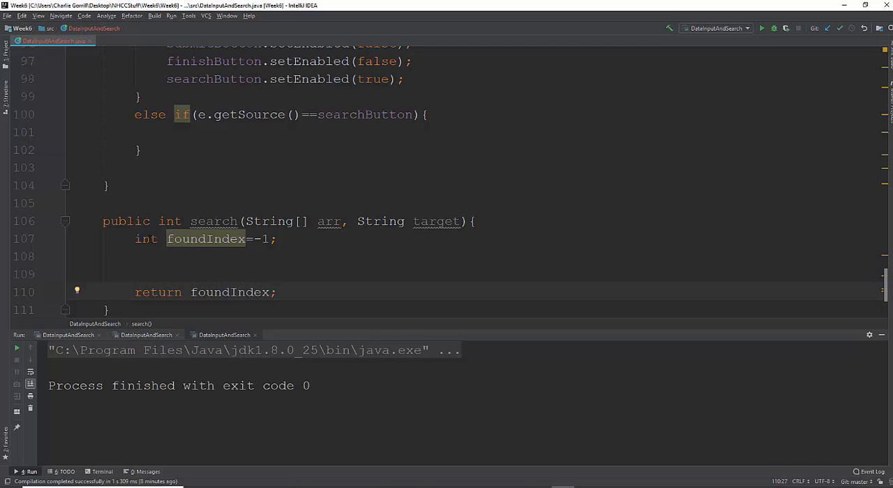
Insert a blank line above return foundIndex for the loop code
left_click(277, 291)
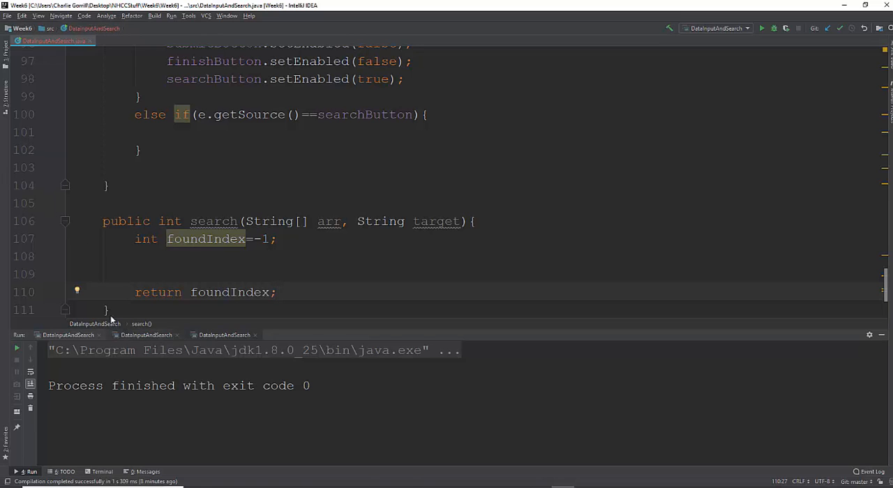
left_click(148, 256)
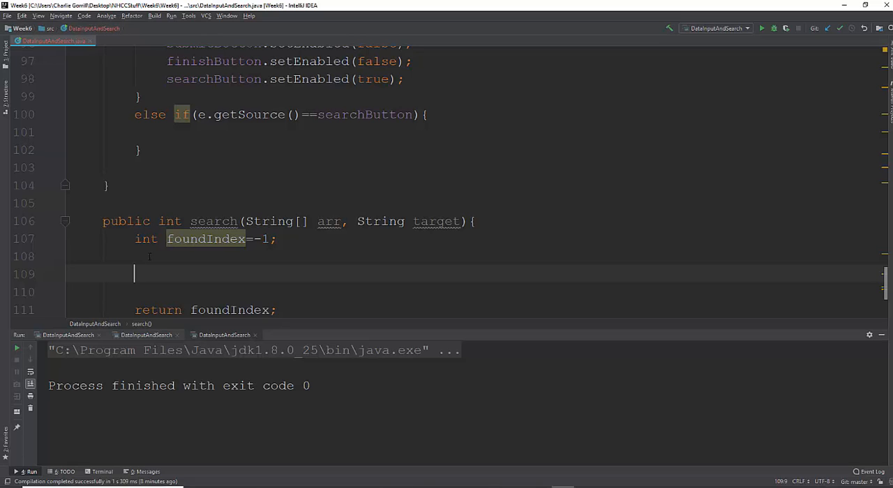
Begin a while loop with condition foundIndex<0
type("while")
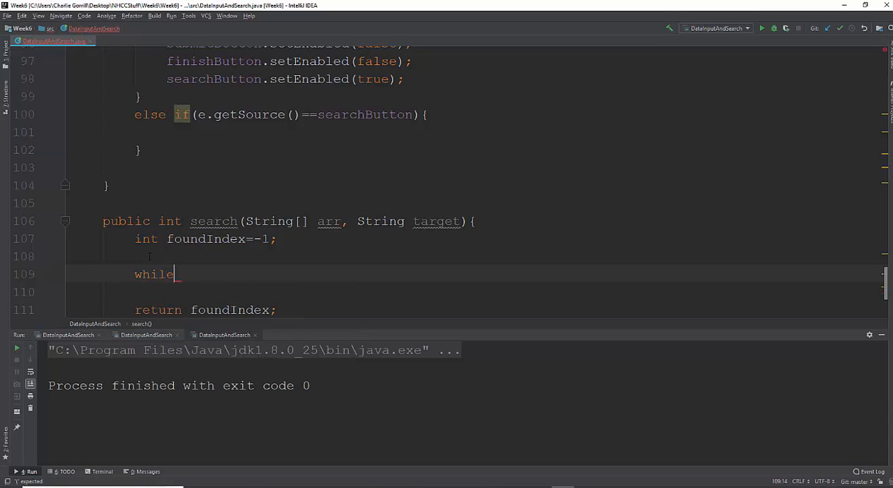
type("(foundIndex")
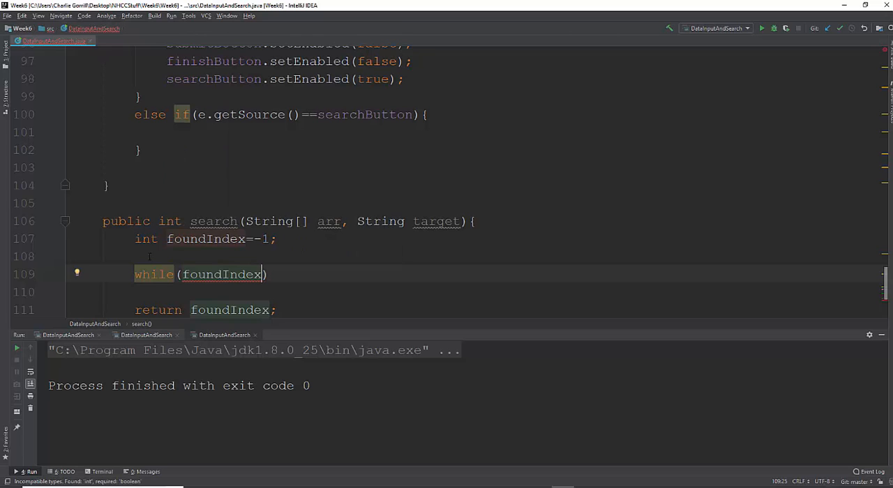
type("<")
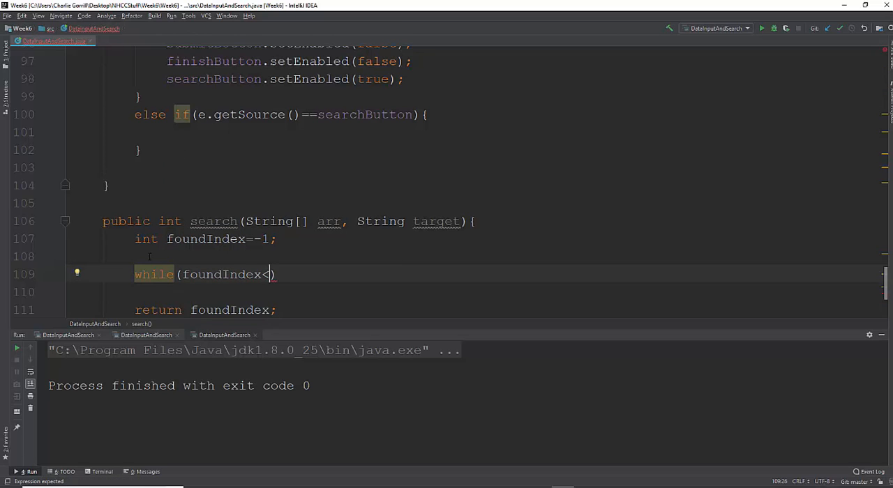
type("0")
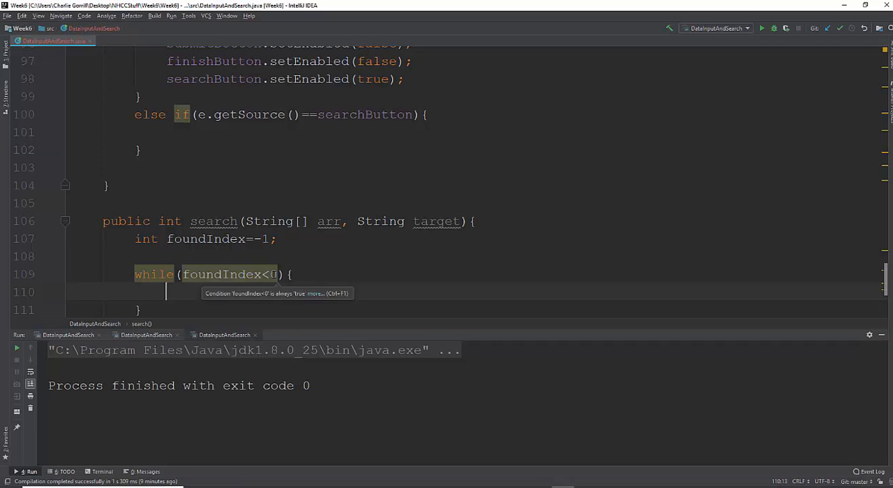
mouse_move(727, 248)
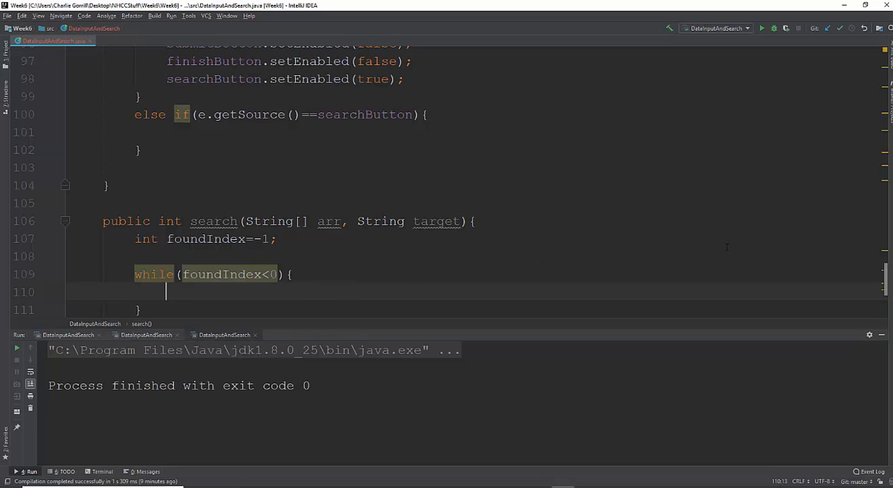
Extend the loop condition with && count<arr.length
left_click(271, 274)
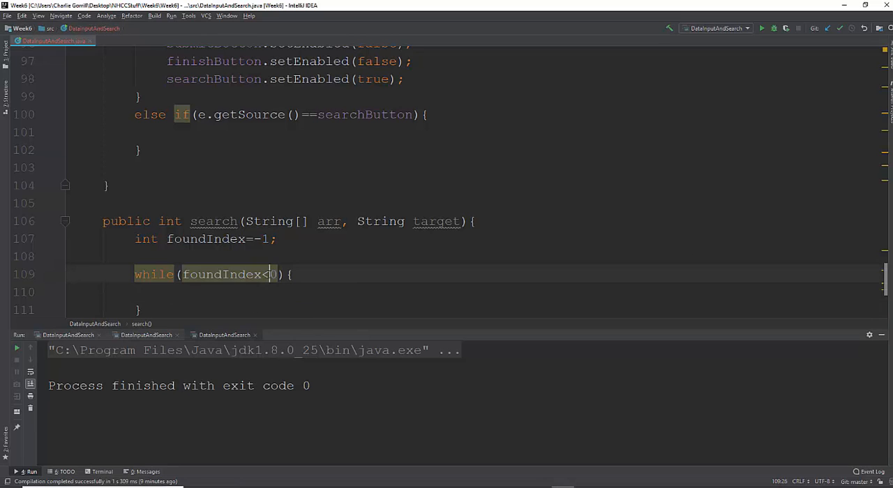
mouse_move(272, 274)
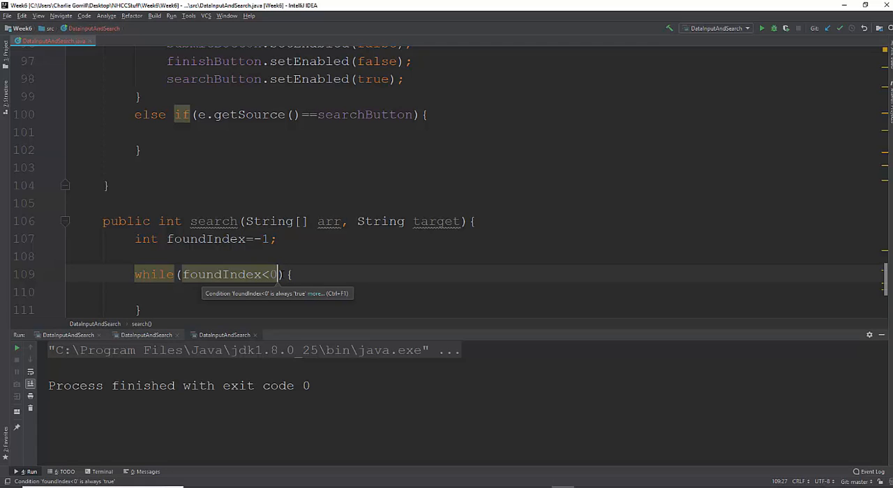
type("&&")
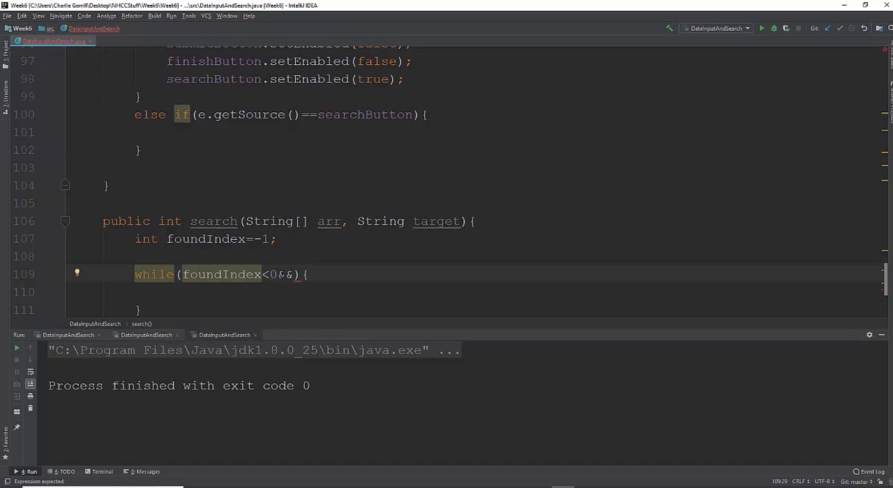
type("cou")
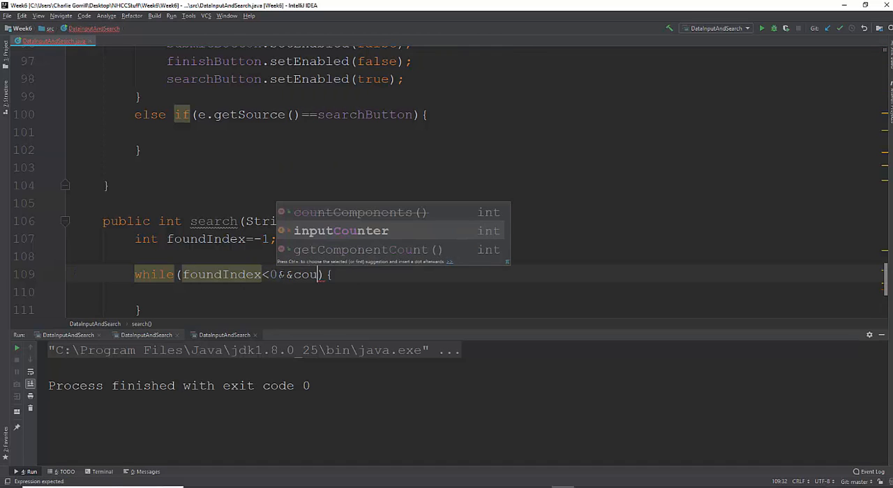
type("nt<")
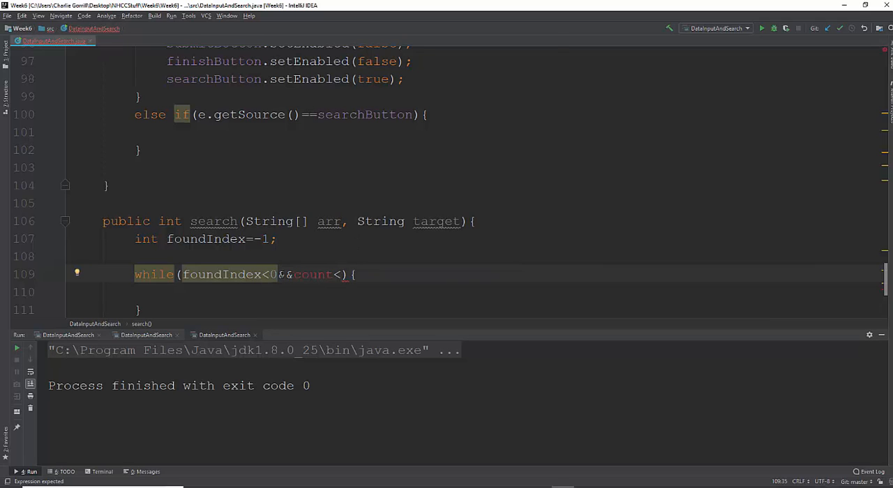
type("inputDat")
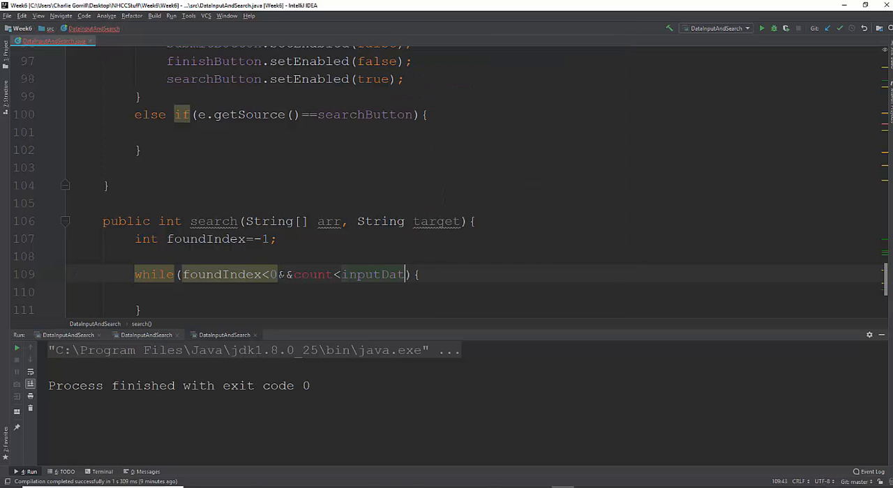
type("arr.length")
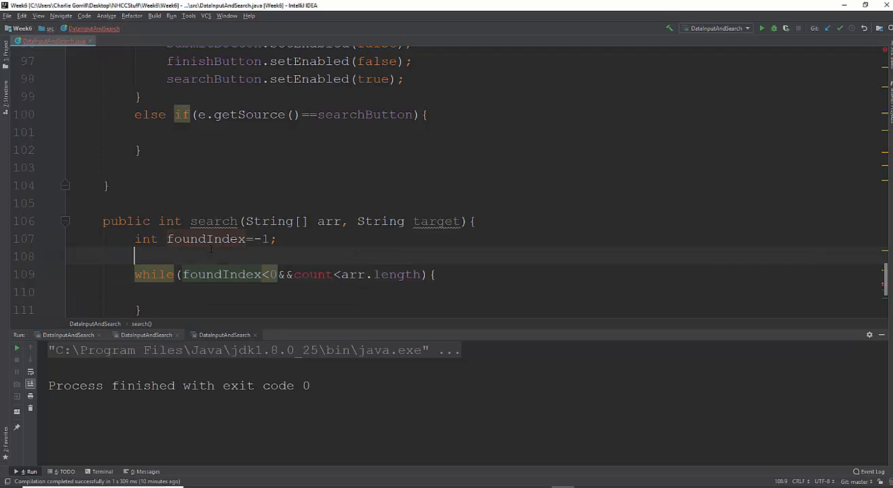
Declare int count = 0 above the while loop with a blank line after it
type("int o")
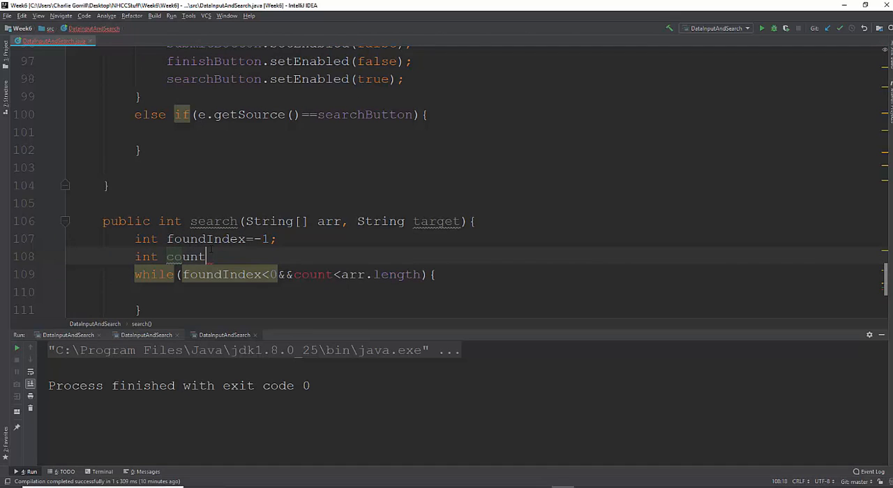
type("0")
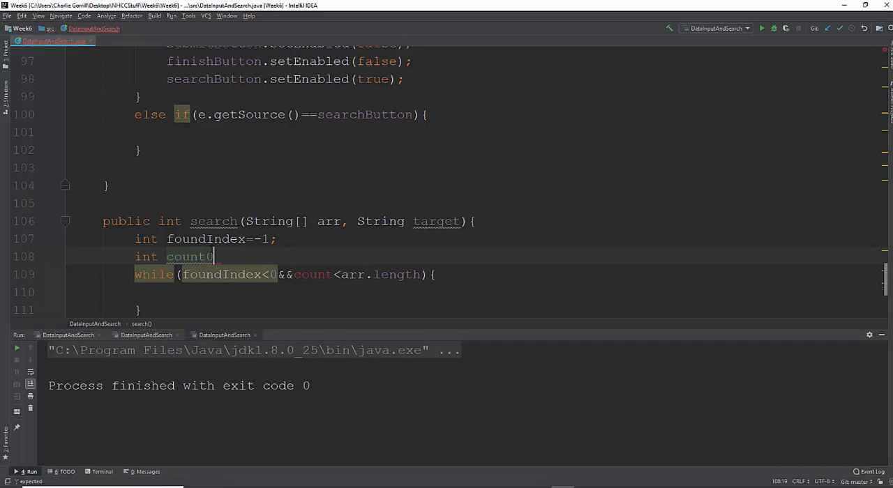
type("=")
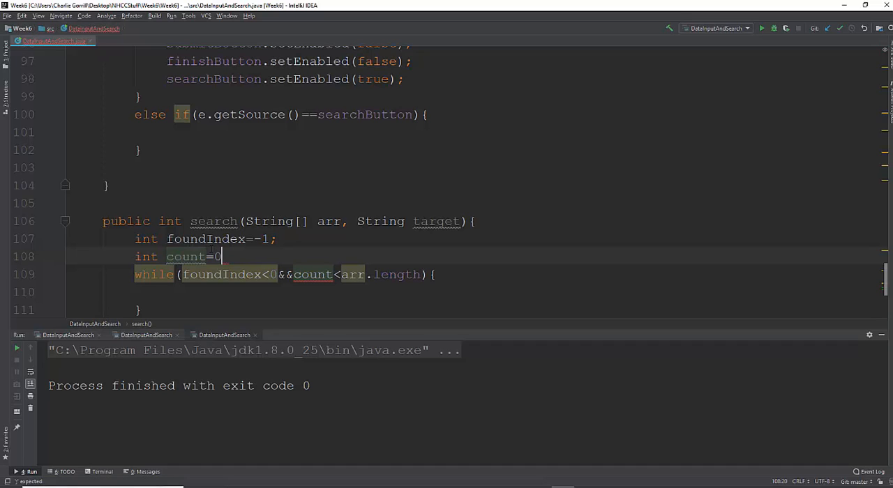
type(";")
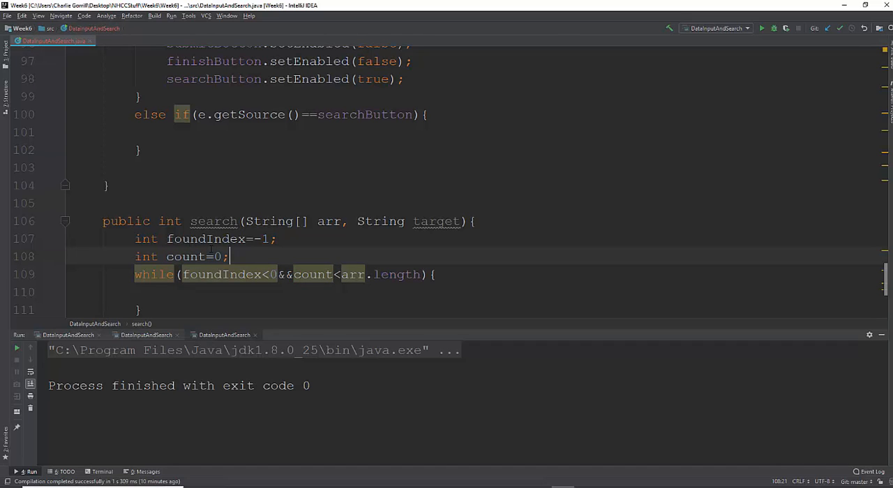
key("Enter")
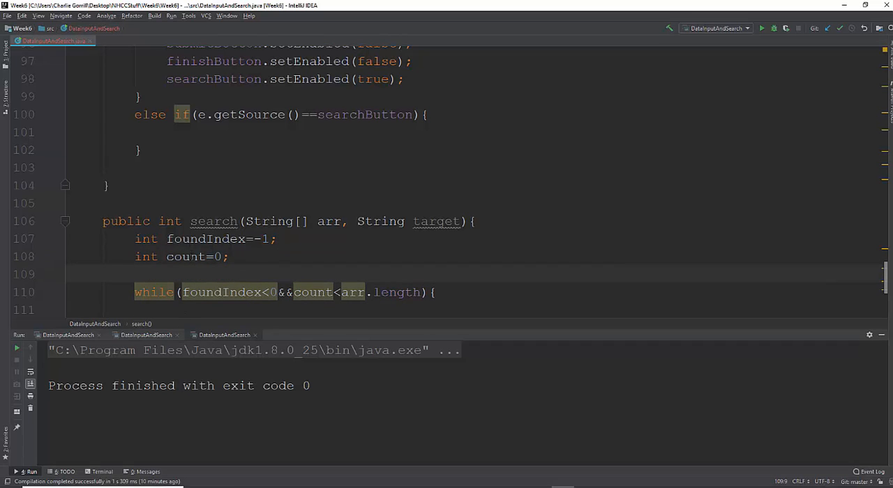
left_click(188, 257)
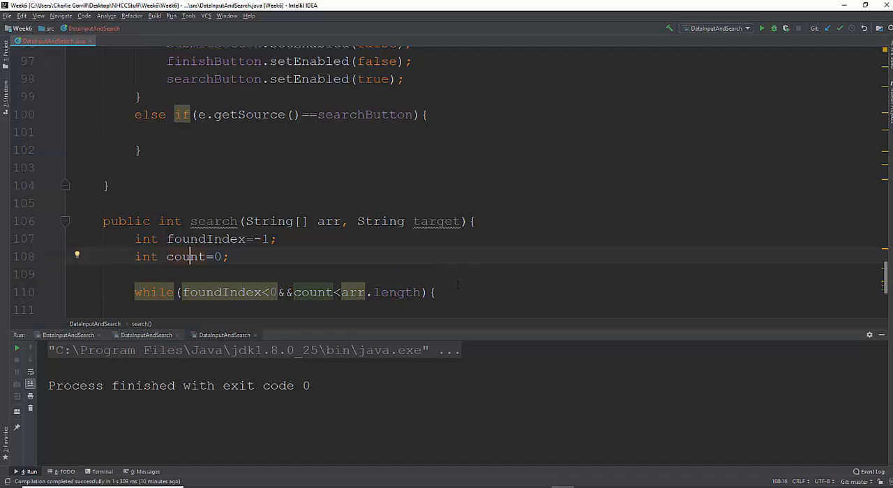
scroll("down", 3)
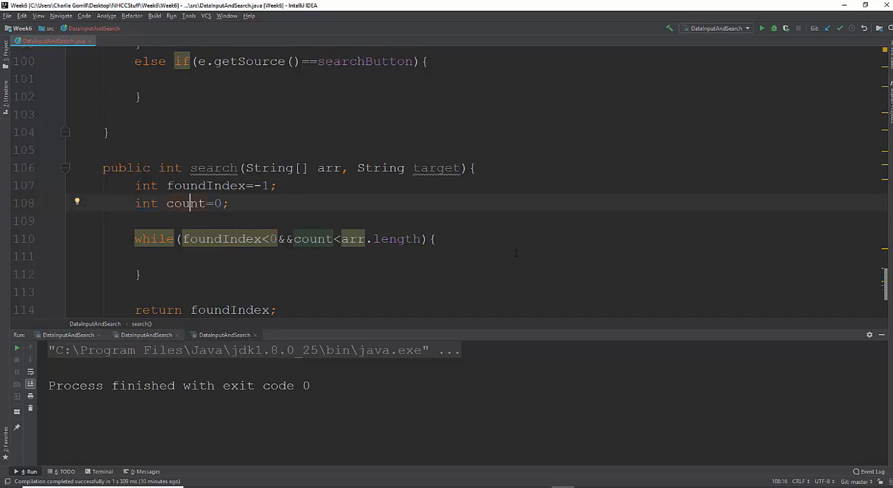
mouse_move(159, 279)
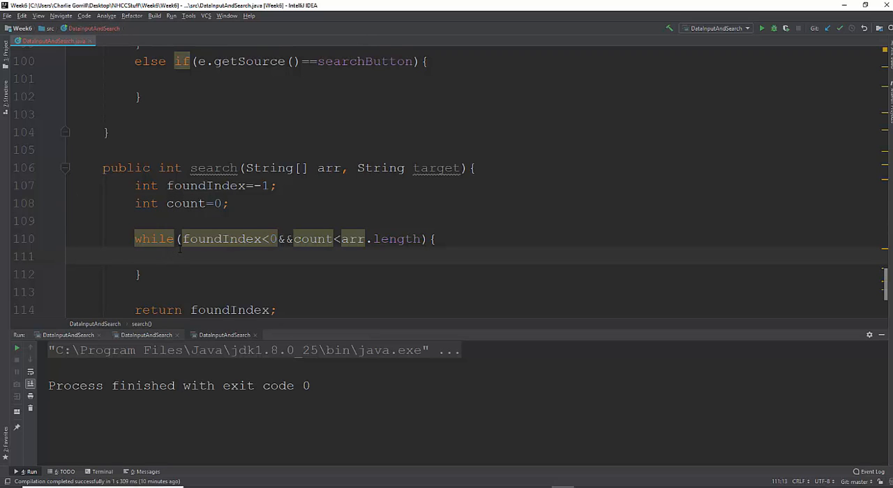
Write arr[count].equalsIgnoreCase(target) as the loop body's comparison
type("arr[]")
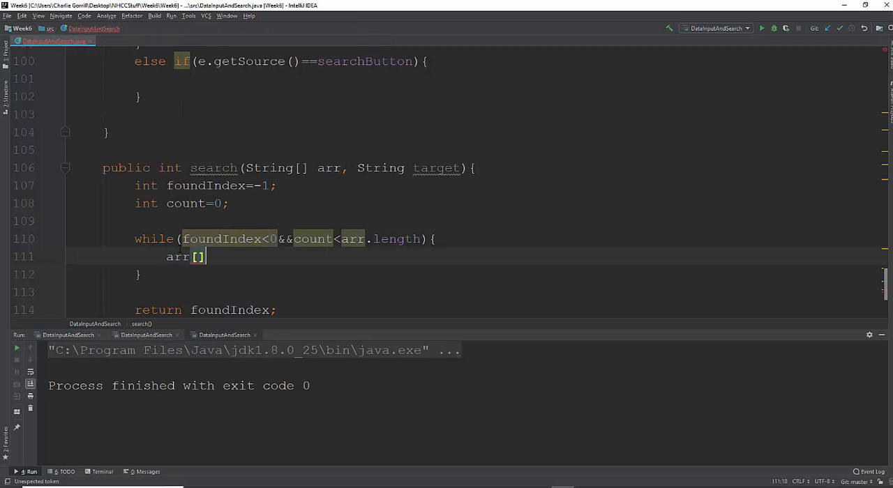
type("count")
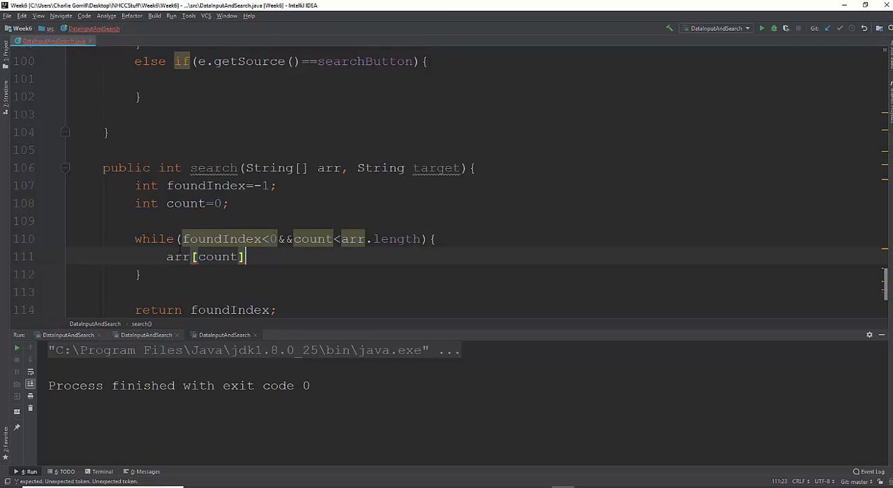
type("==")
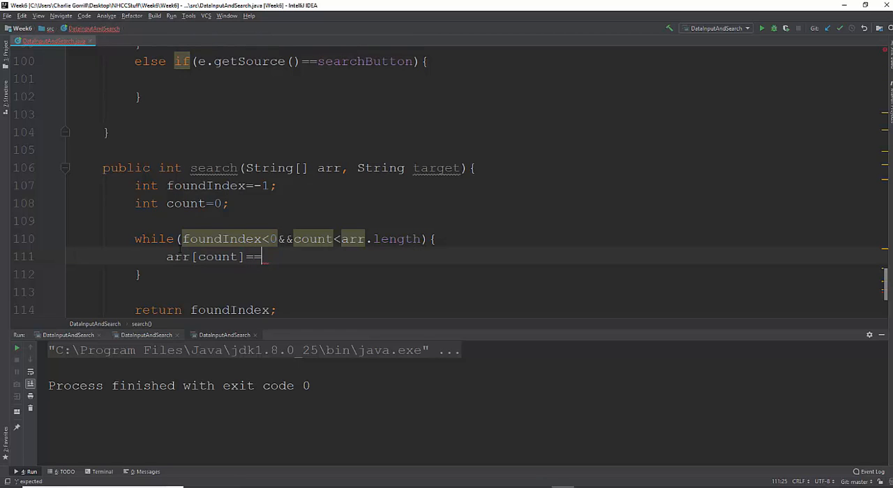
type("target")
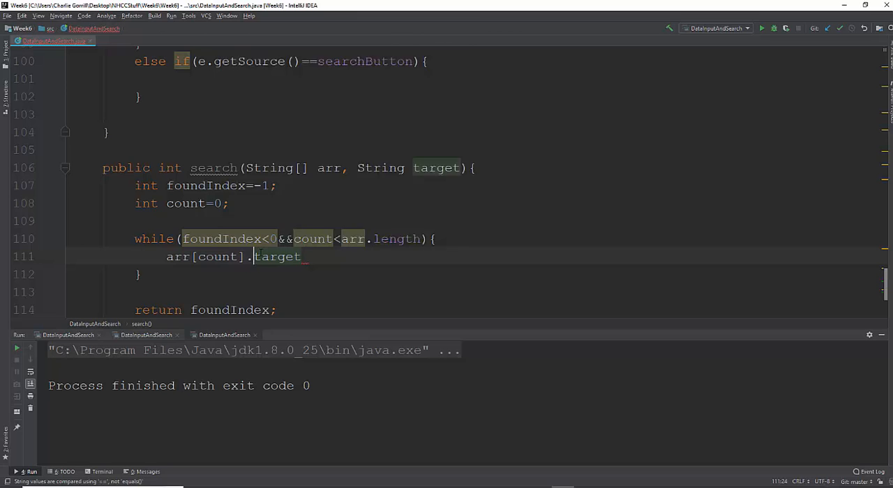
type("equalsIgnoreCase()")
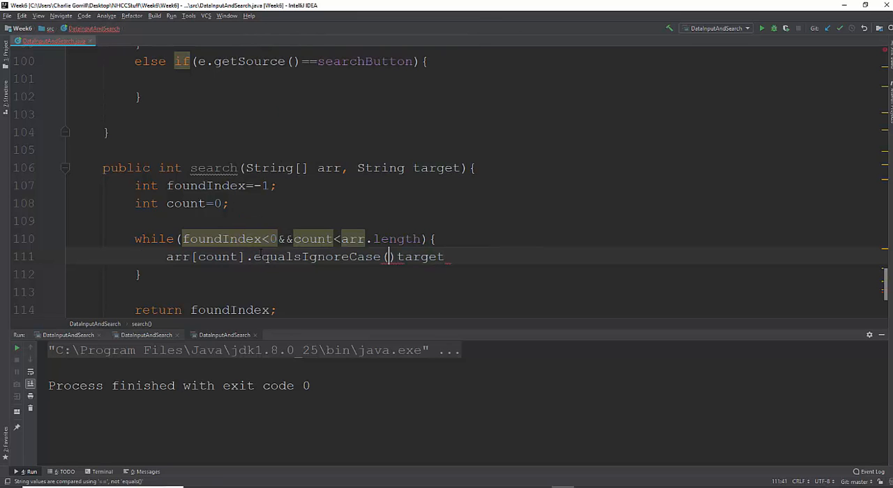
Move target inside the parentheses and begin wrapping the comparison in an if
double_click(420, 257)
type(");")
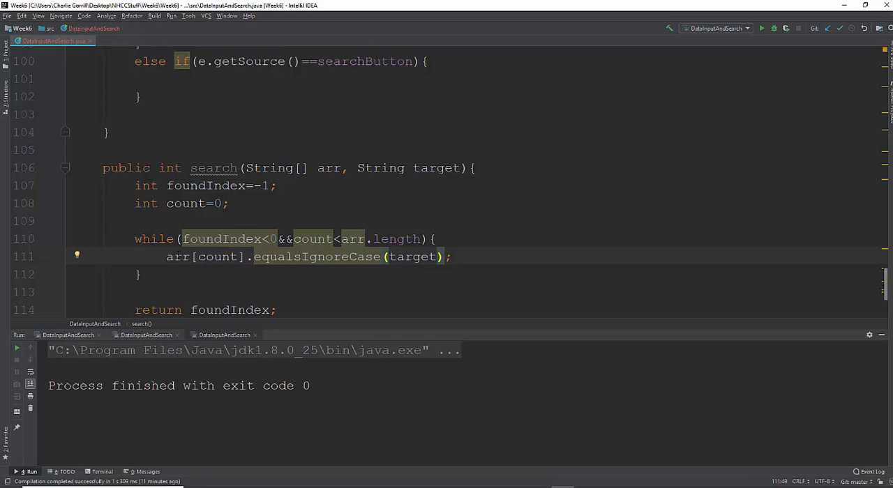
double_click(176, 257)
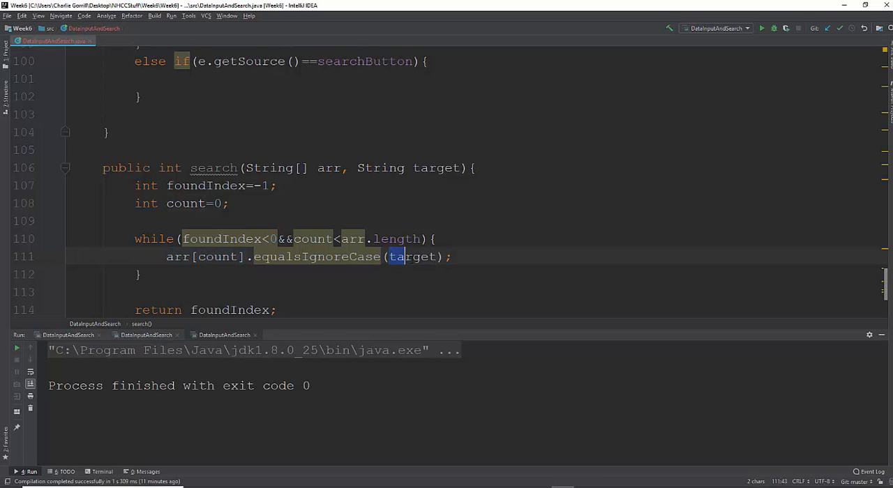
double_click(411, 256)
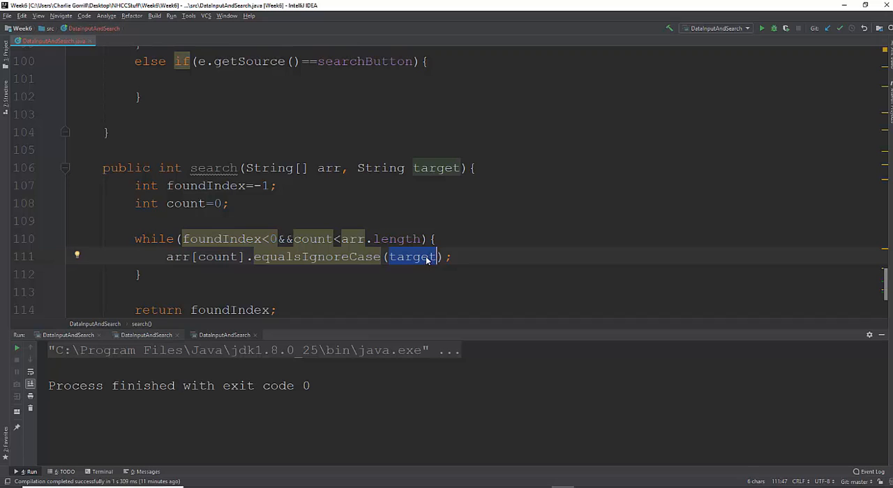
left_click(428, 257)
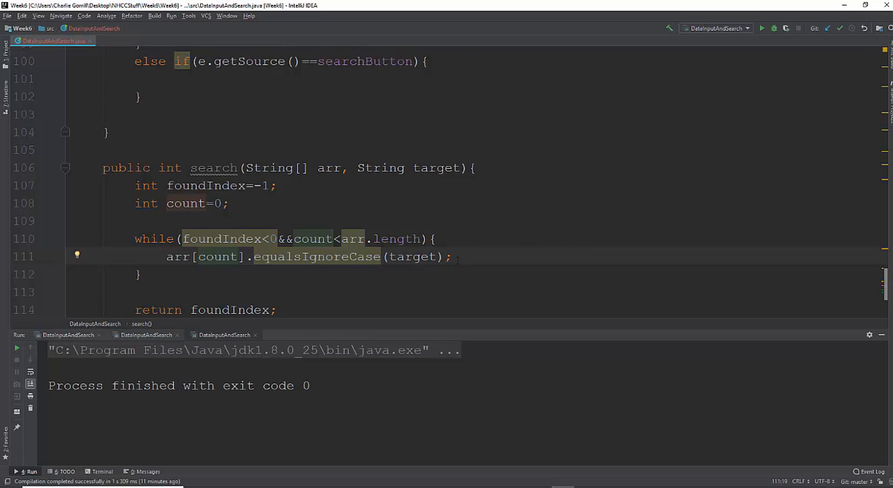
left_click(446, 257)
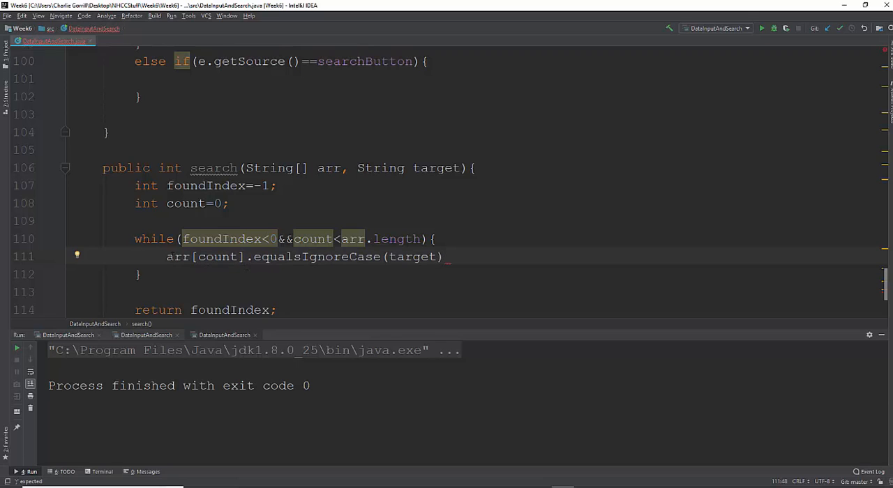
type("if")
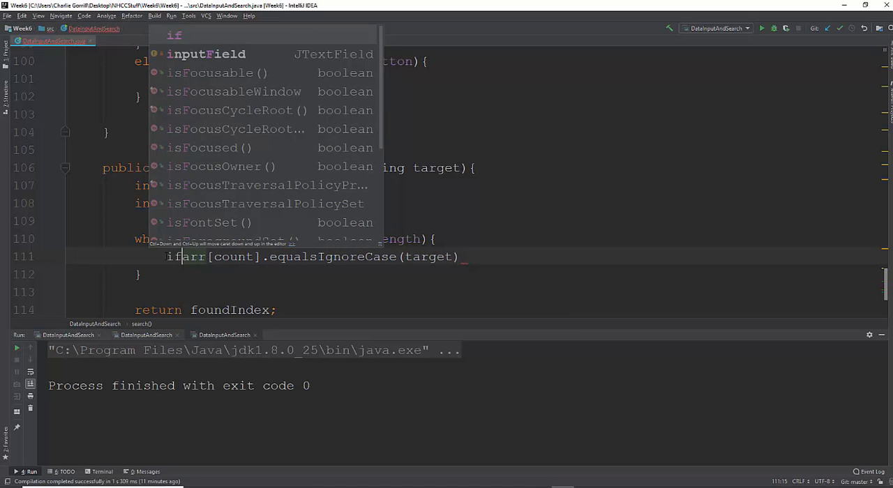
Put foundIndex=count; inside the if block that tests the element against target
key("Escape")
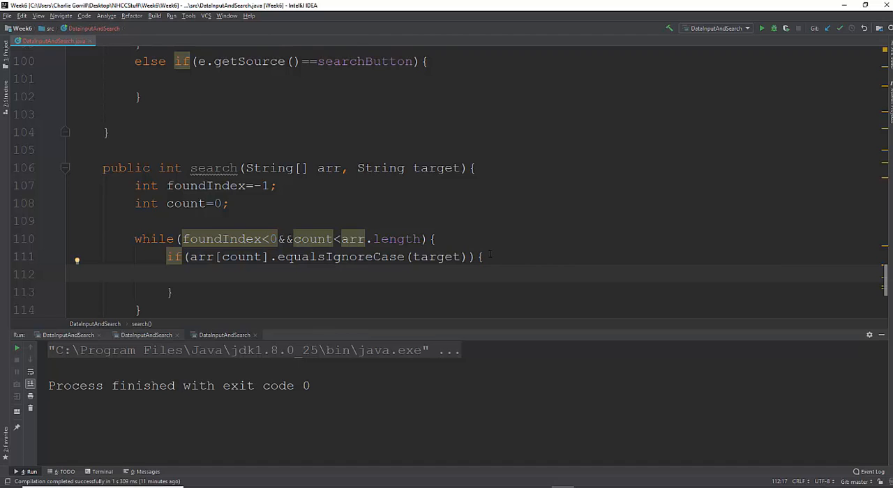
type("foundIndex")
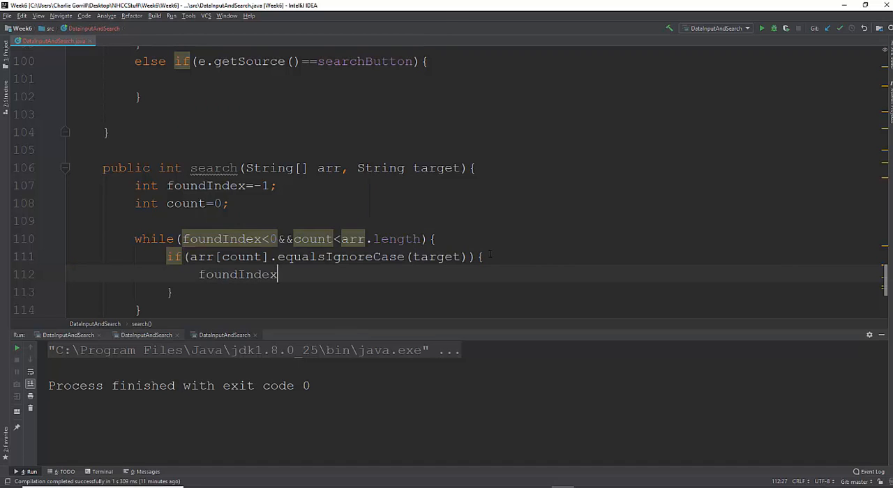
type("=c")
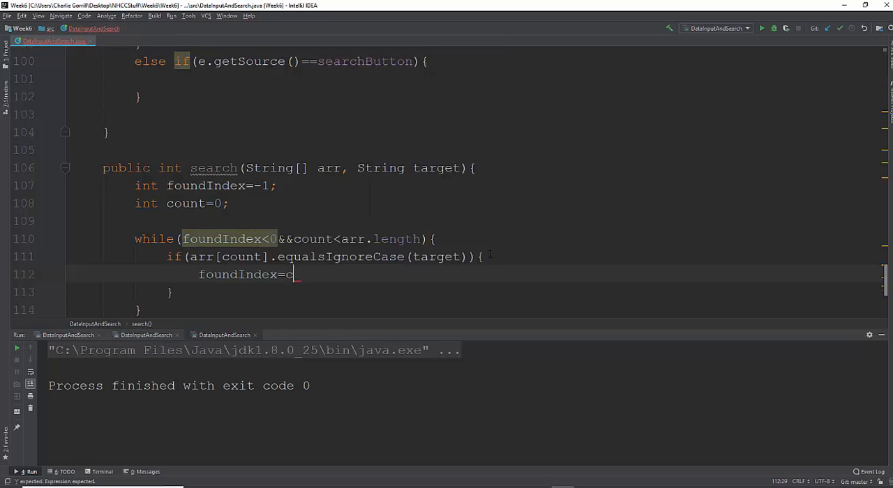
type("ount;")
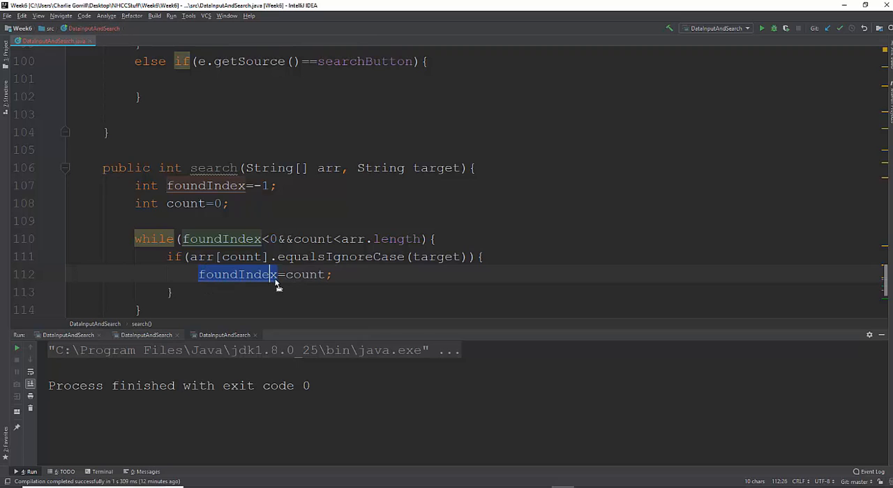
scroll("down", 3)
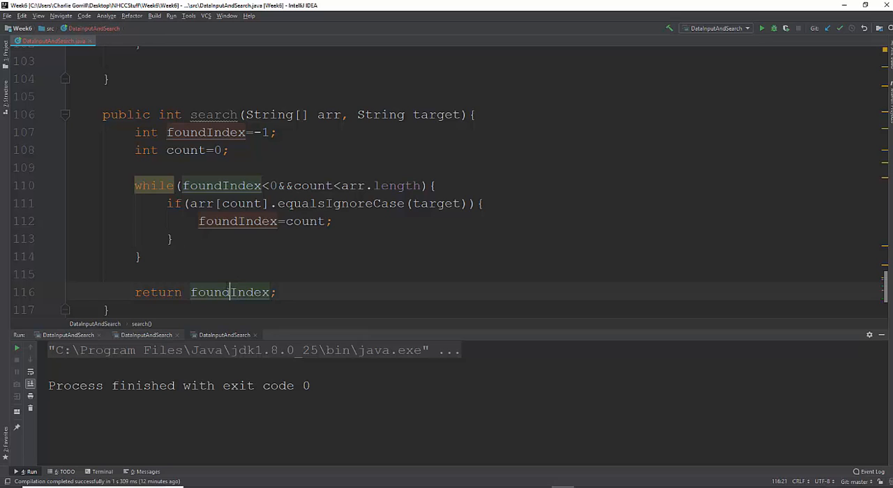
Add an else{ count++; } branch after the if block inside the while loop
left_click(171, 238)
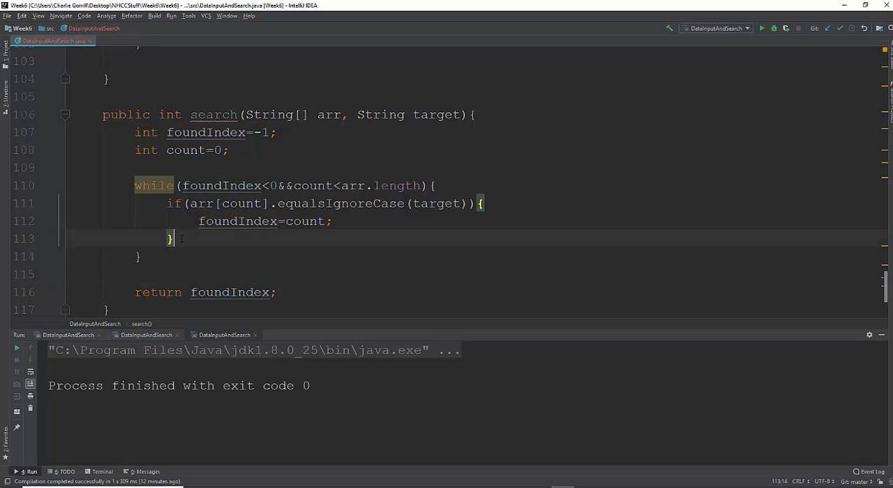
type("else")
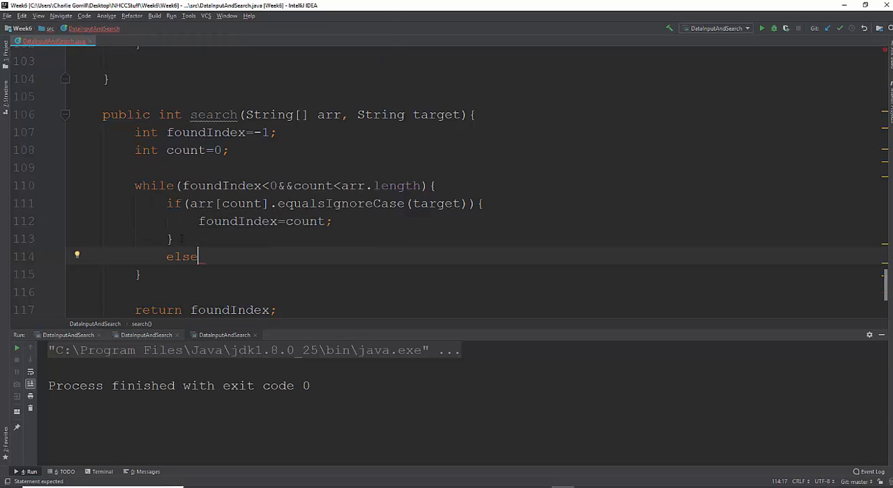
type("{")
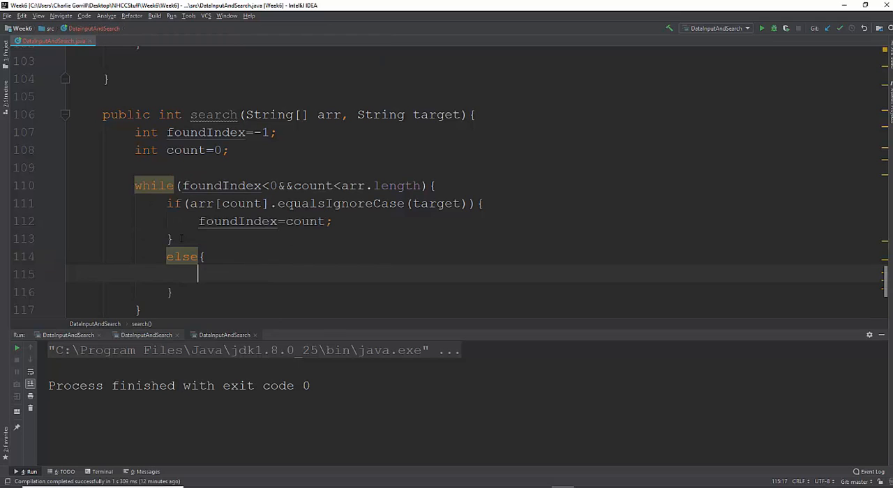
type("count++;")
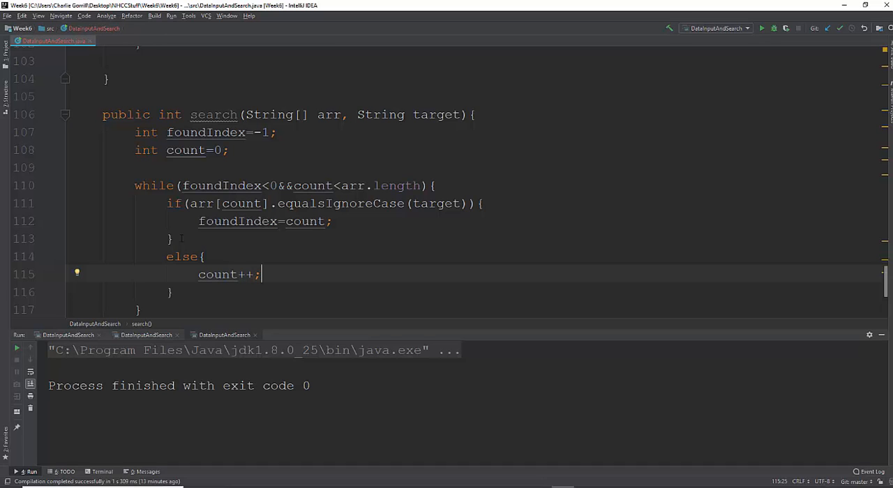
scroll("down", 3)
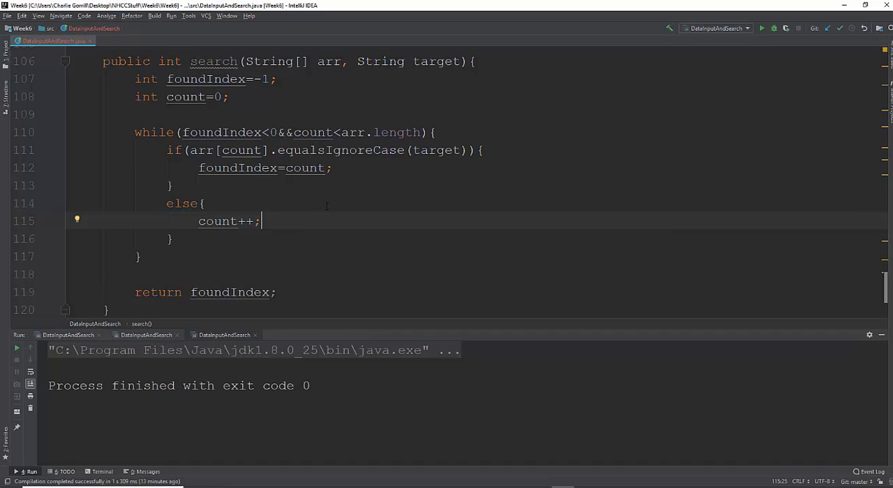
Write int temp=search(inputData, searchField.getText()); in the searchButton branch
scroll("up", 3)
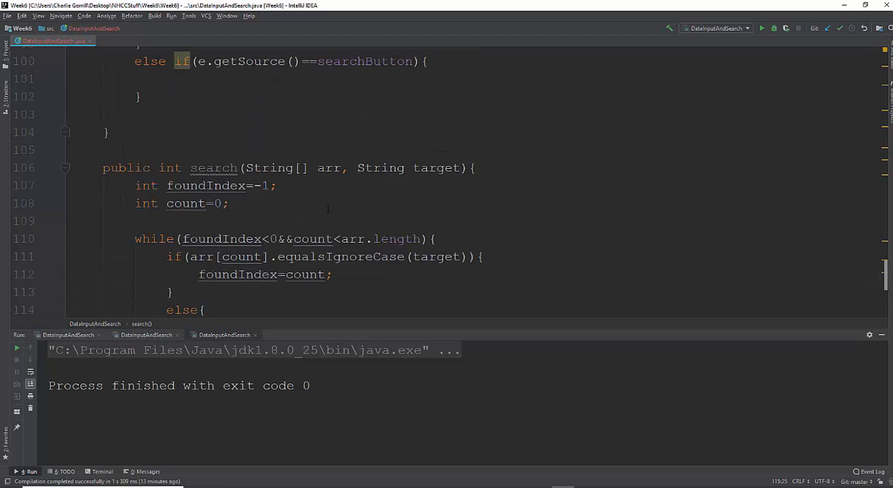
scroll("up", 3)
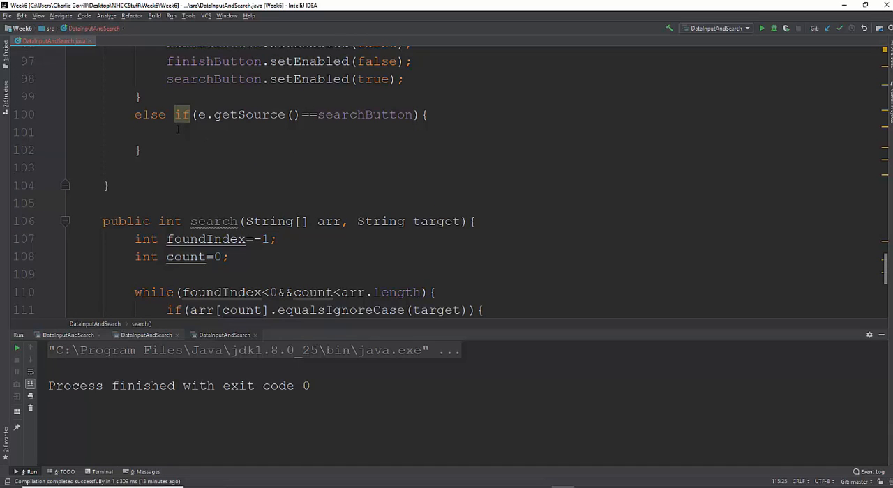
left_click(103, 132)
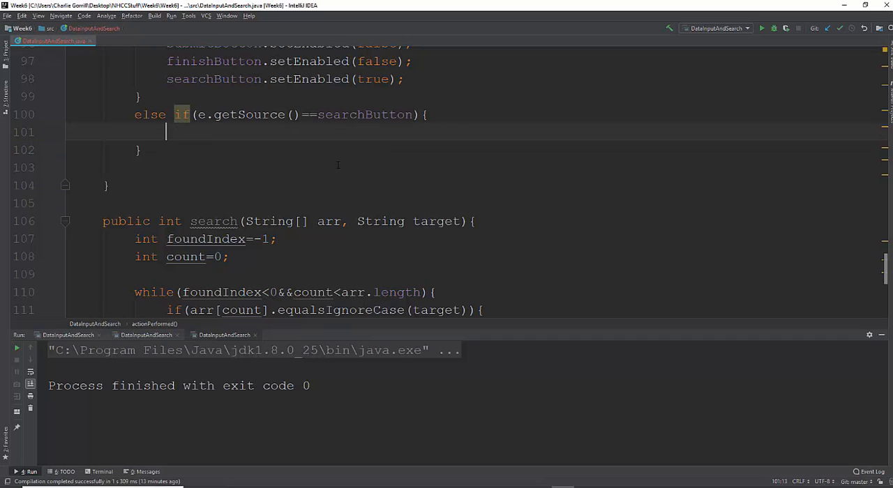
type("se")
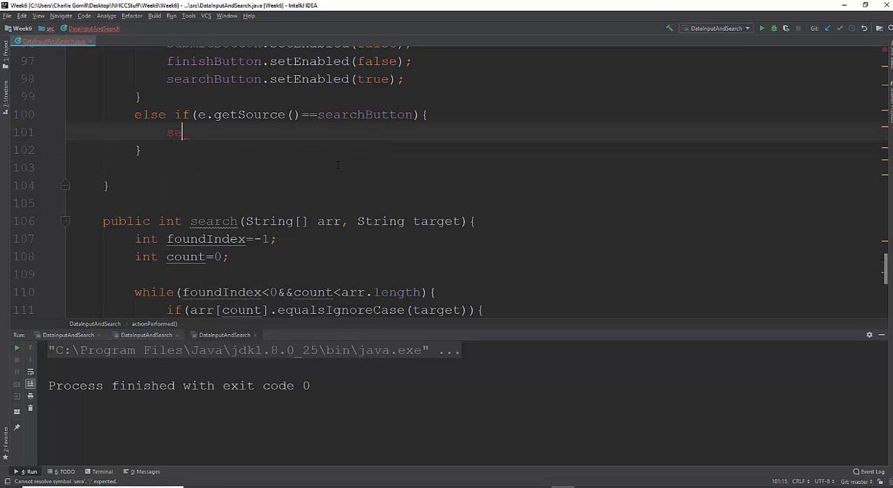
type("arch(")
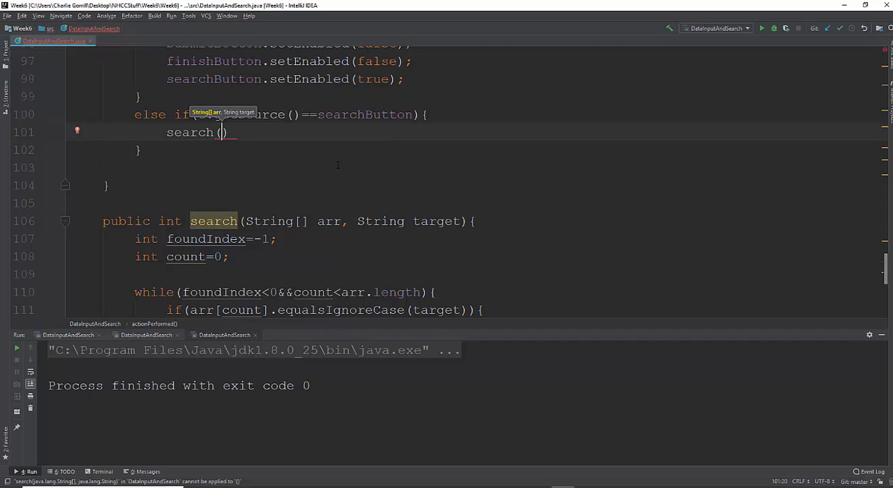
type("s")
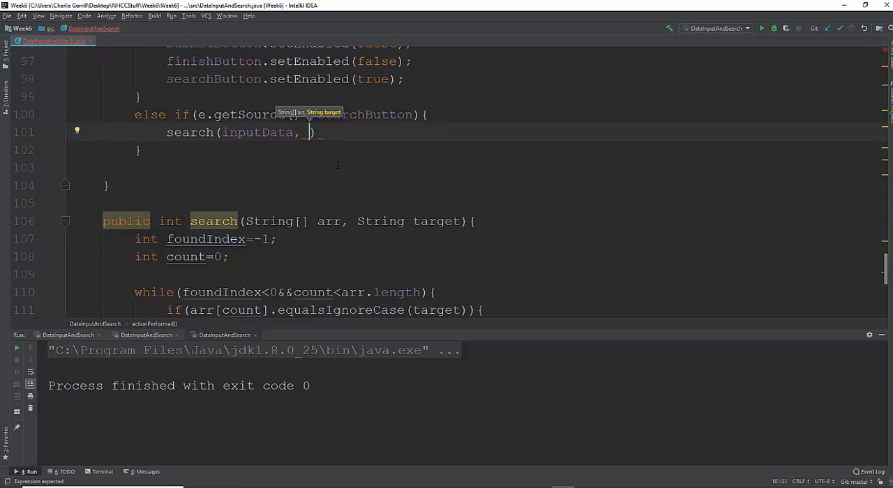
type("searchField.getText(")
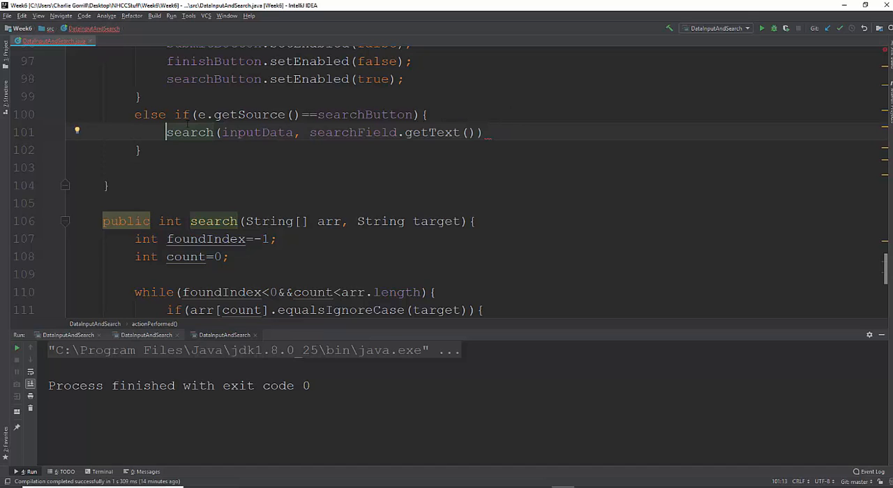
type("String temp=")
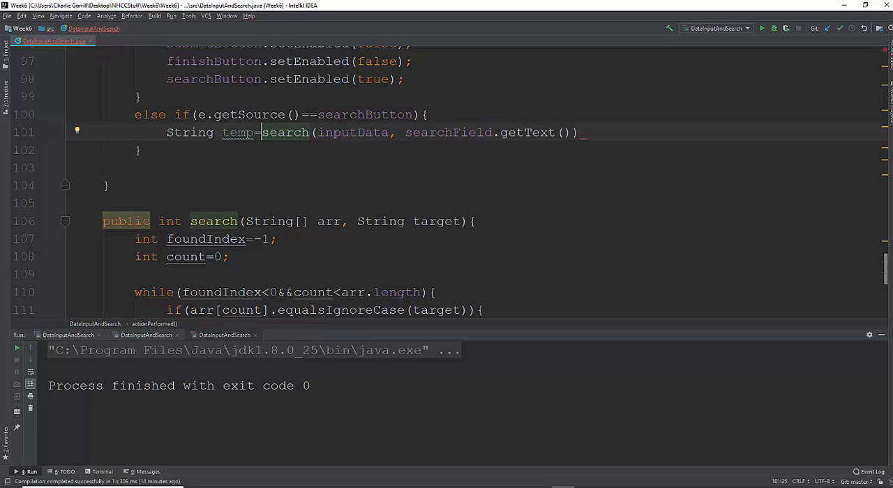
type(";")
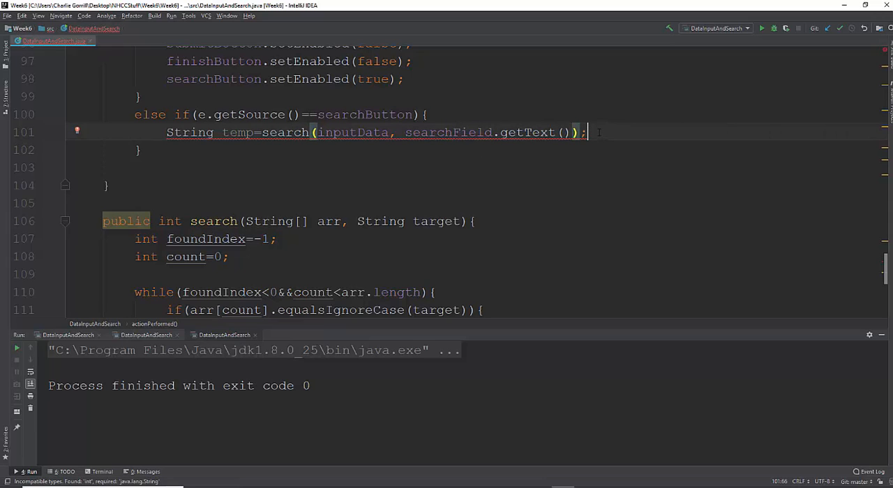
mouse_move(565, 132)
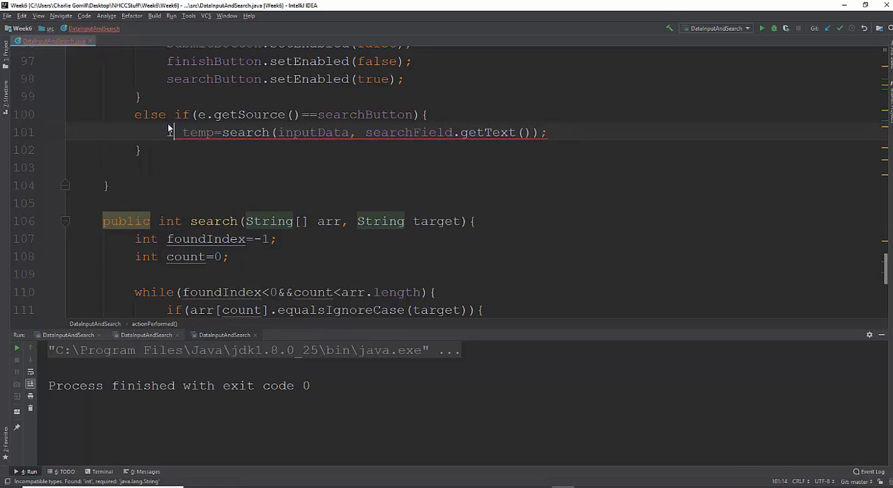
type("int")
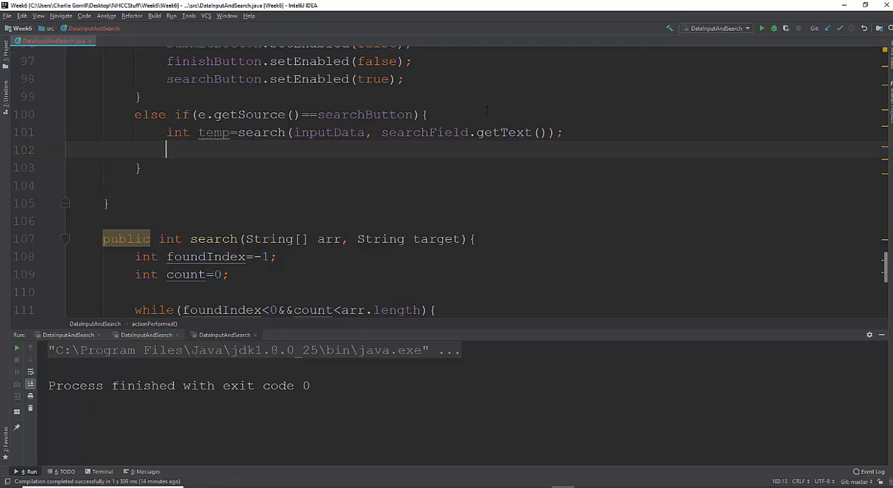
Review the search call's arguments, then begin if(temp> on the next line
left_click(260, 132)
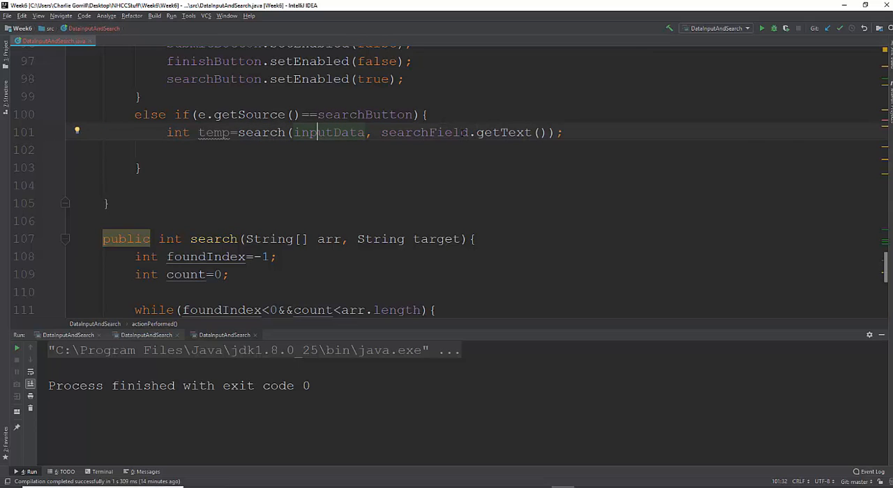
left_click(539, 133)
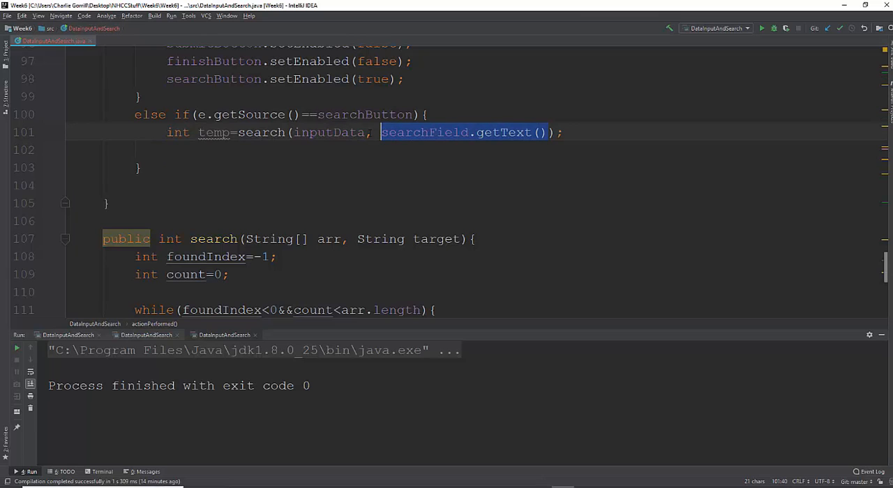
double_click(329, 132)
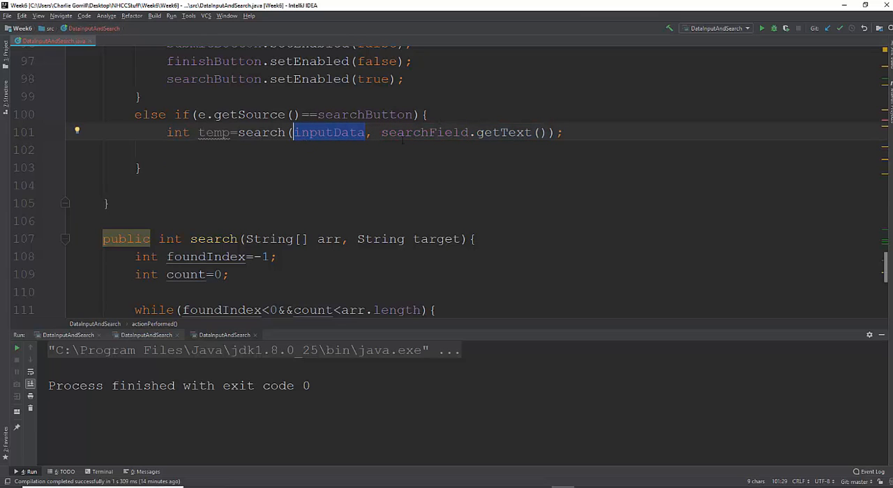
mouse_move(334, 142)
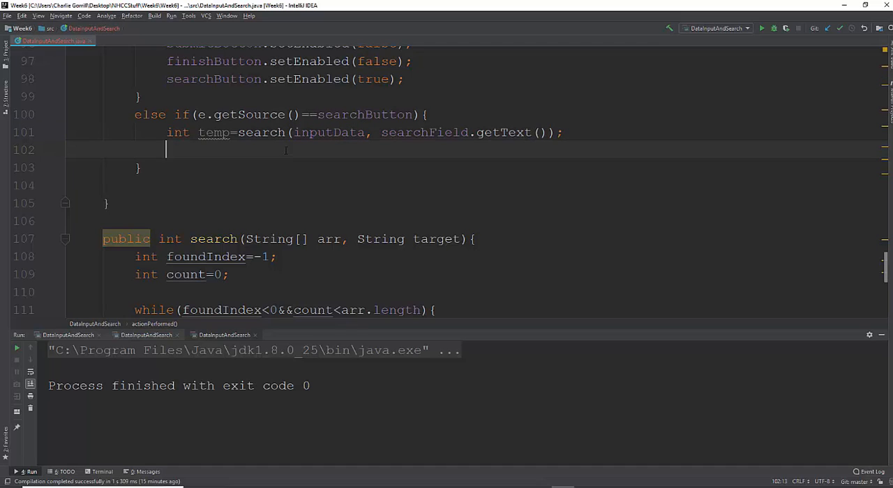
type("if(temp>")
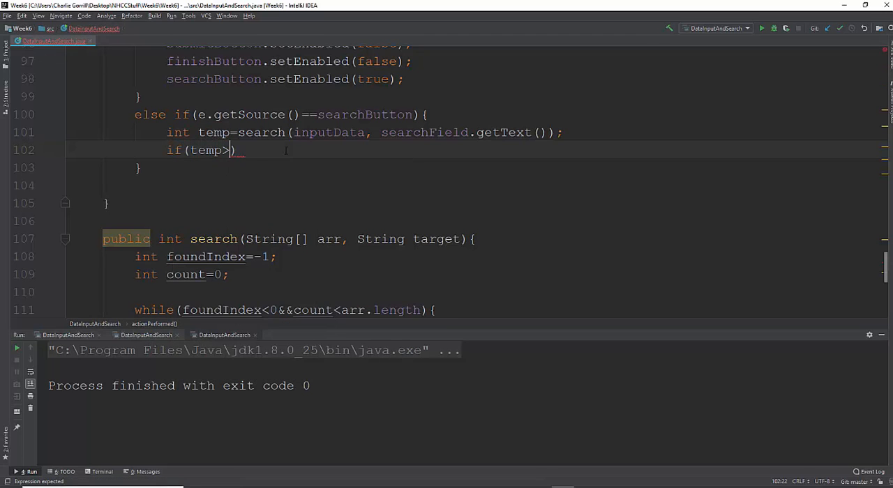
Complete if(temp>0){ } and start assigning searchOutputLabel=inputData[temp] inside it
type("0){}")
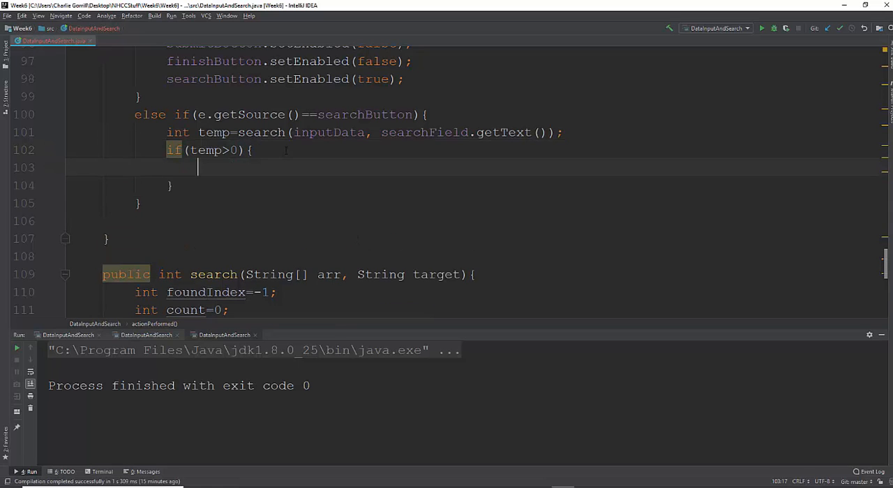
type("sear")
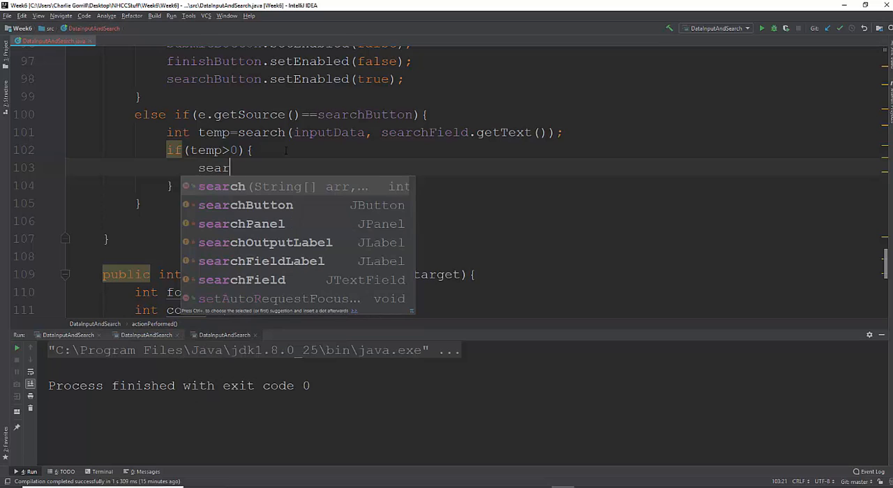
left_click(265, 242)
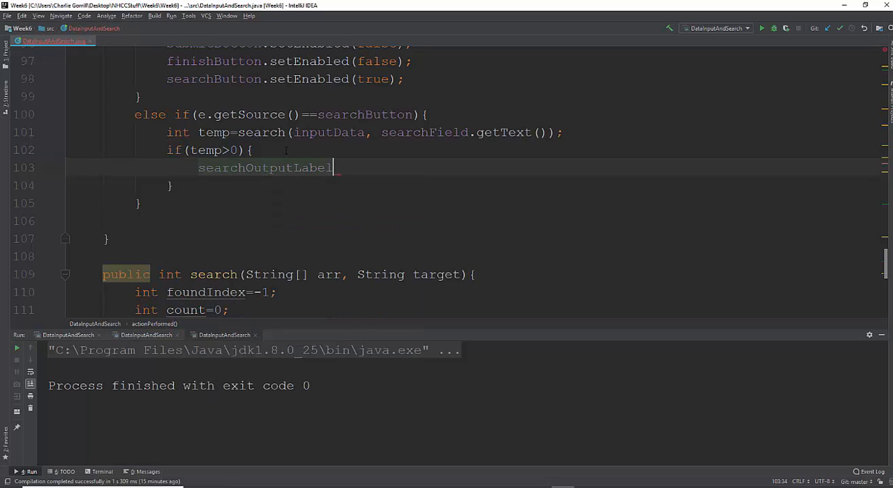
type("=in")
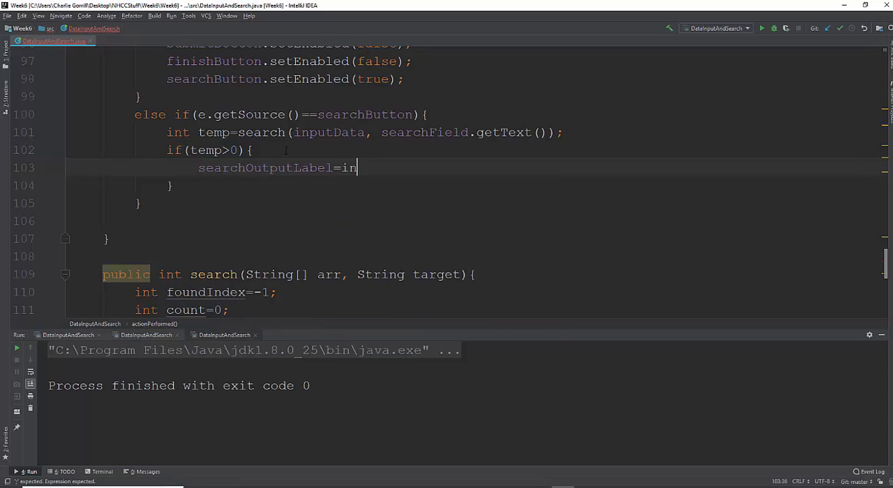
type("putData")
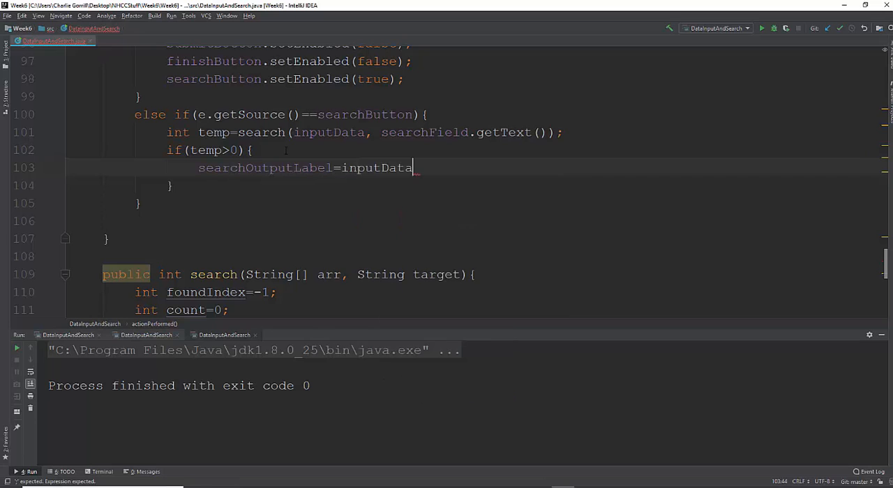
type("[temp];")
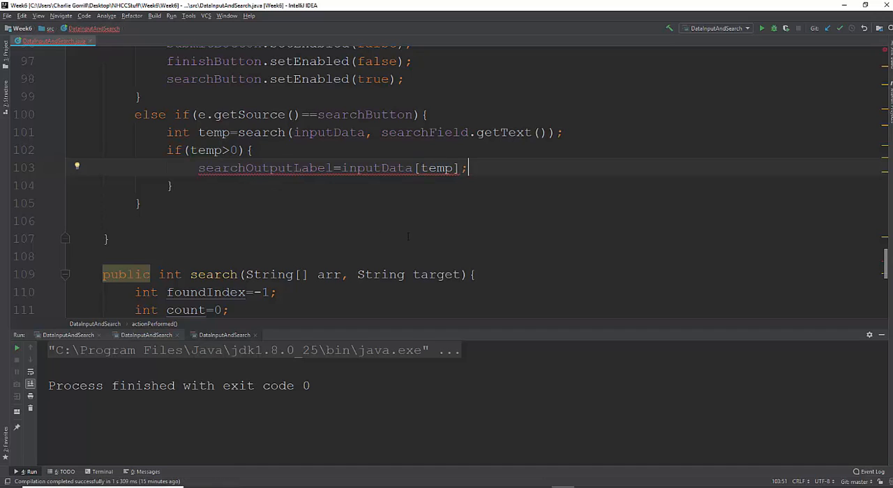
mouse_move(399, 167)
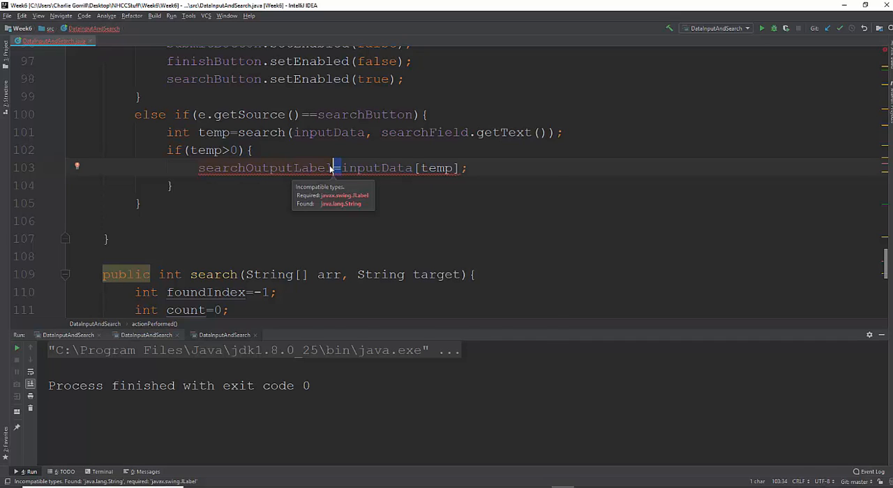
Rework the statement into searchOutputLabel.setText(inputData[temp]); and close the block
type("et")
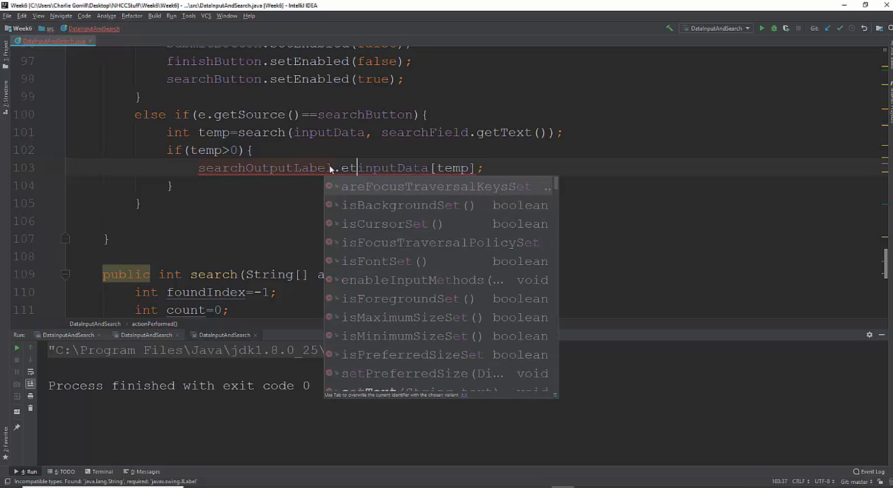
type("setT")
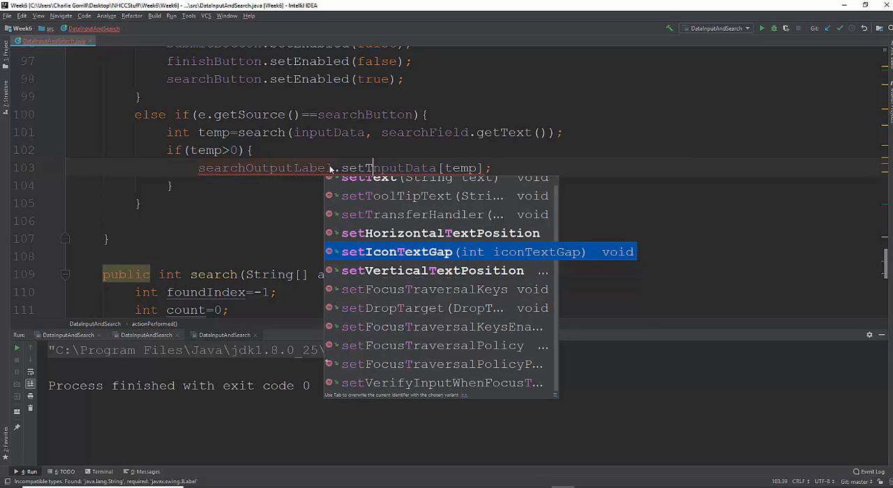
type("es")
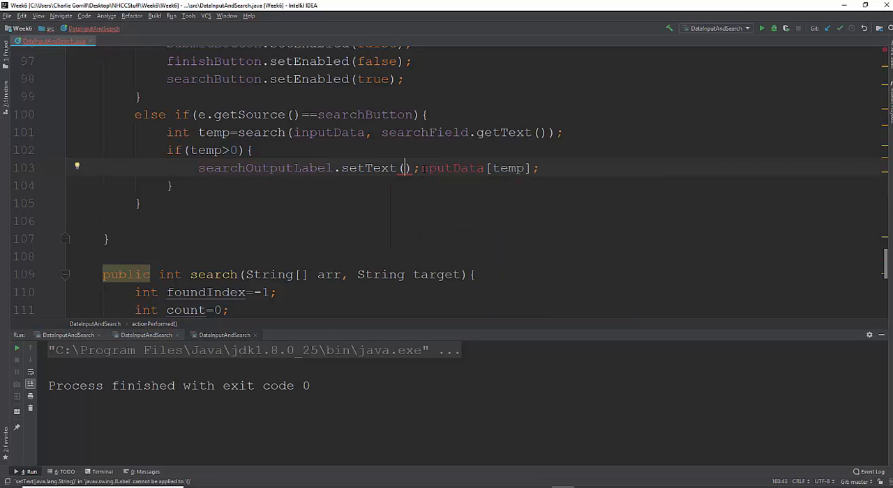
double_click(452, 167)
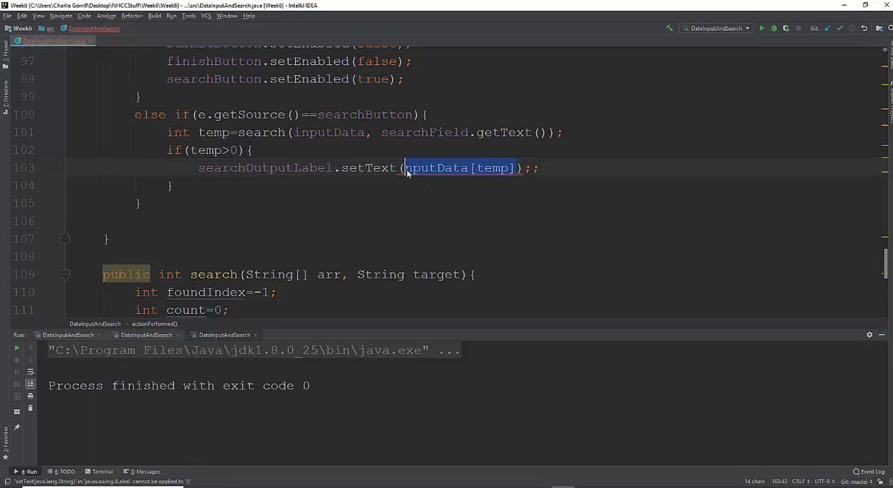
mouse_move(432, 168)
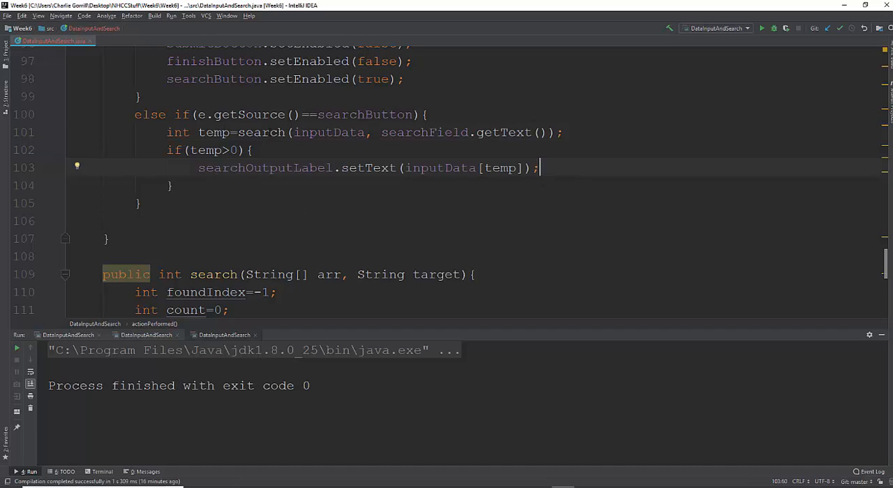
left_click(264, 132)
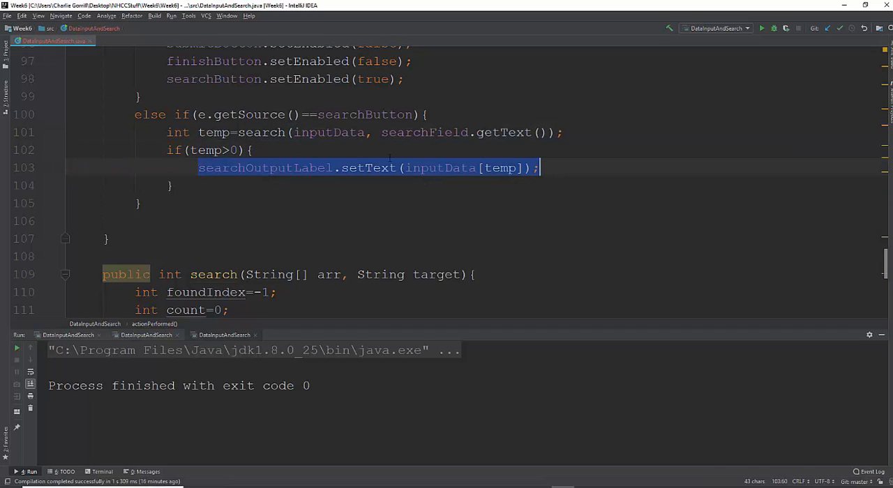
left_click(172, 185)
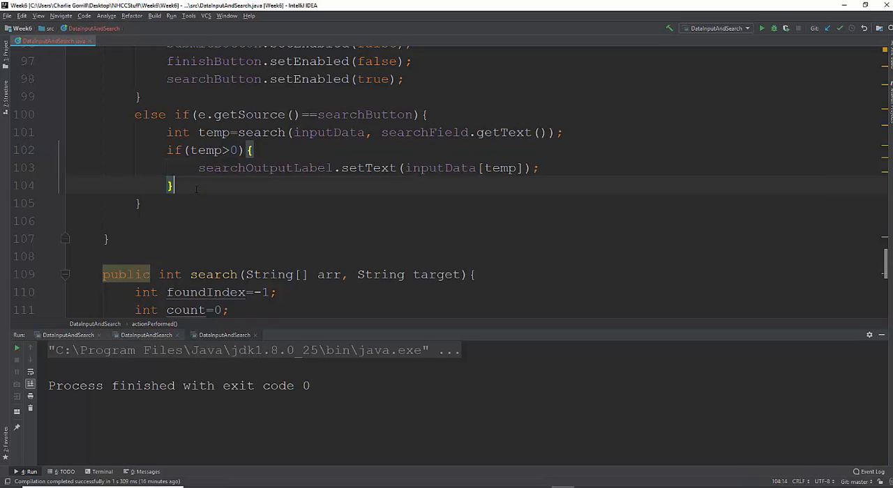
Add else{ searchOutputLabel.setText("not found"); } and run the DataInputAndSearch app
type("else")
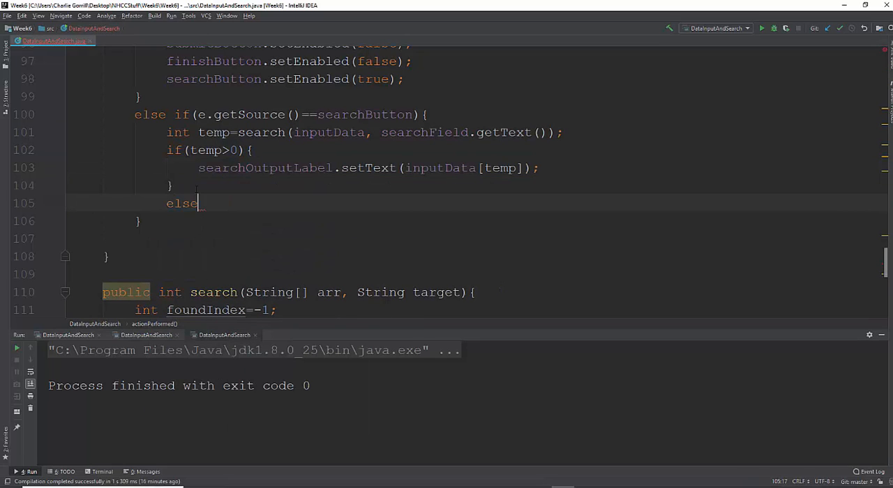
type("{")
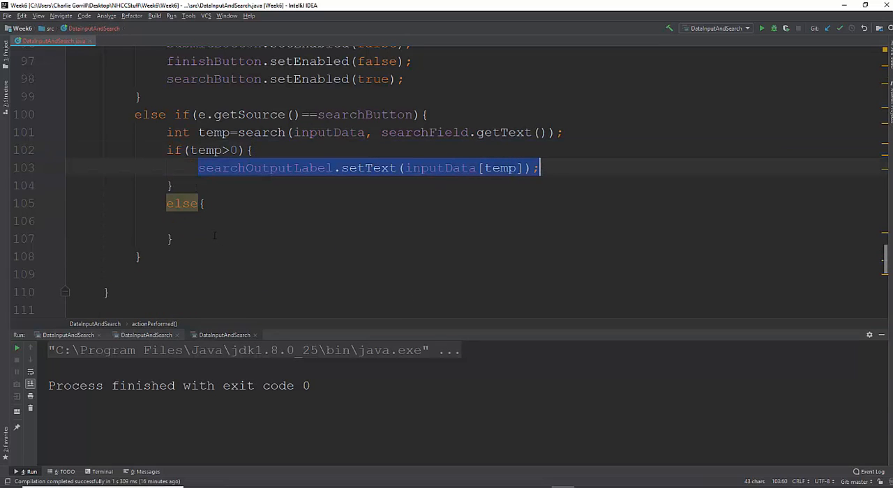
type("searchOutputLabel.setText(inputData[temp]);")
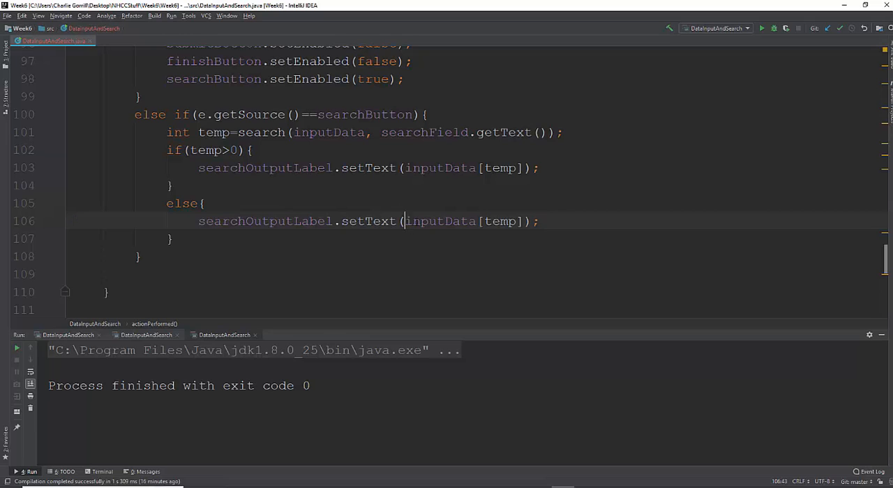
double_click(439, 221)
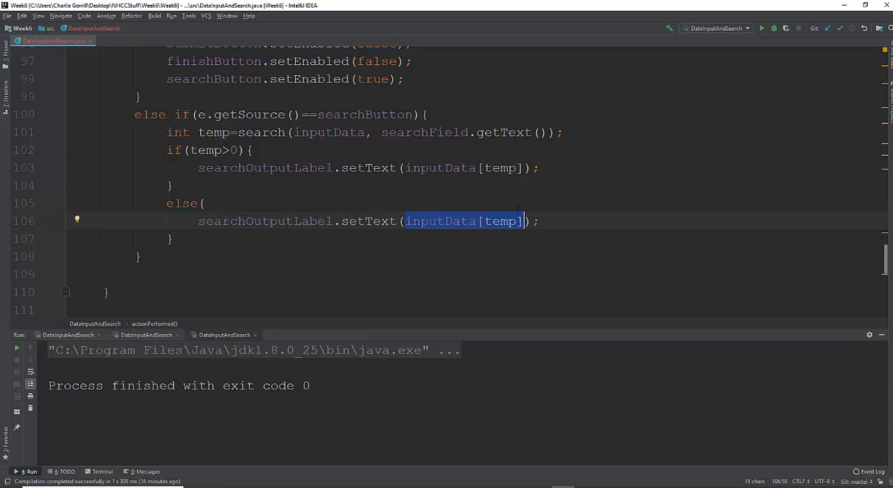
type("\"not found")
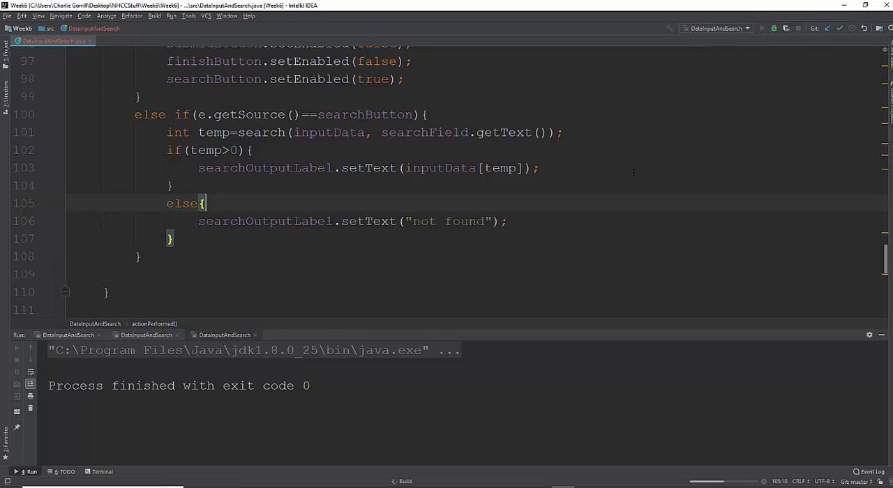
left_click(762, 28)
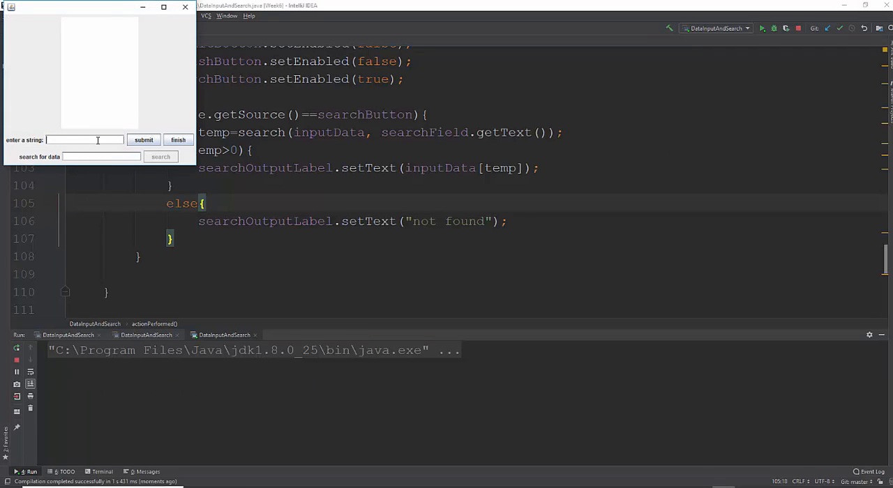
Submit hello, name, is, charlie to the list and search for charlie successfully
type("hello")
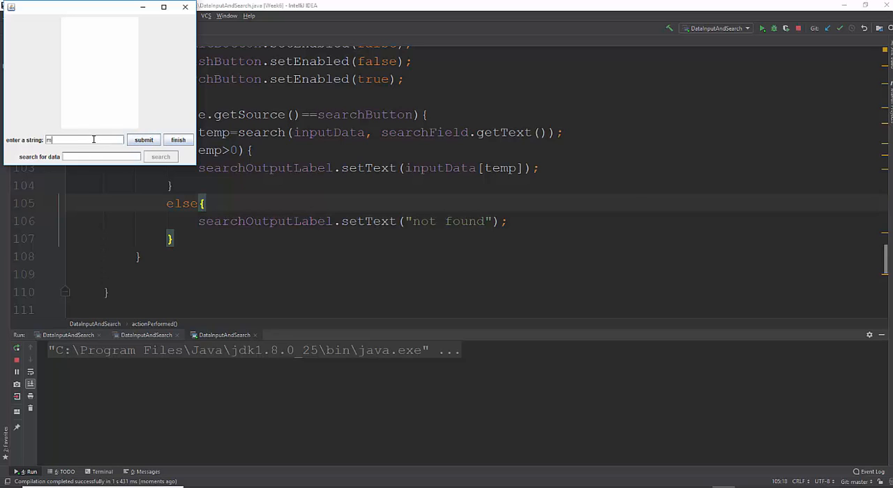
left_click(143, 140)
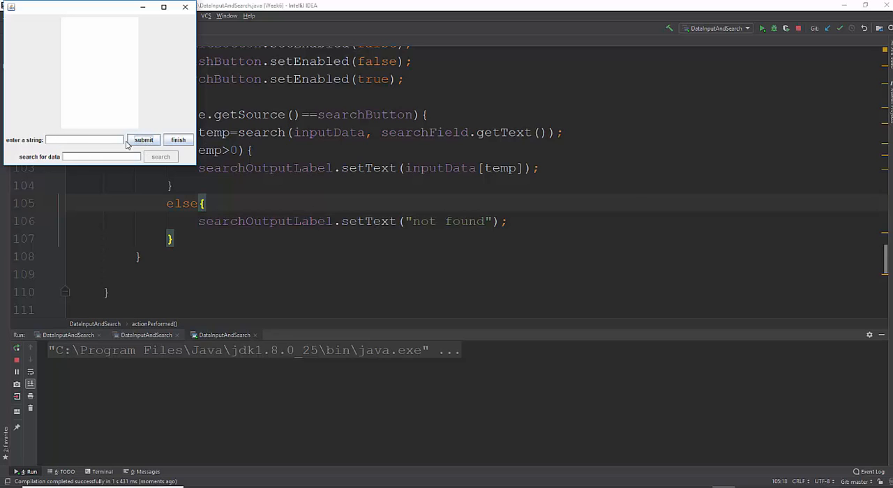
type("name")
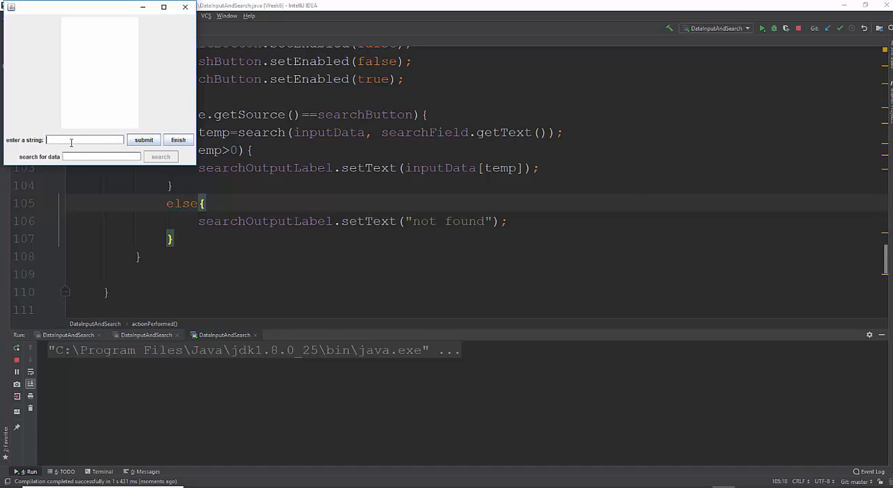
type("is")
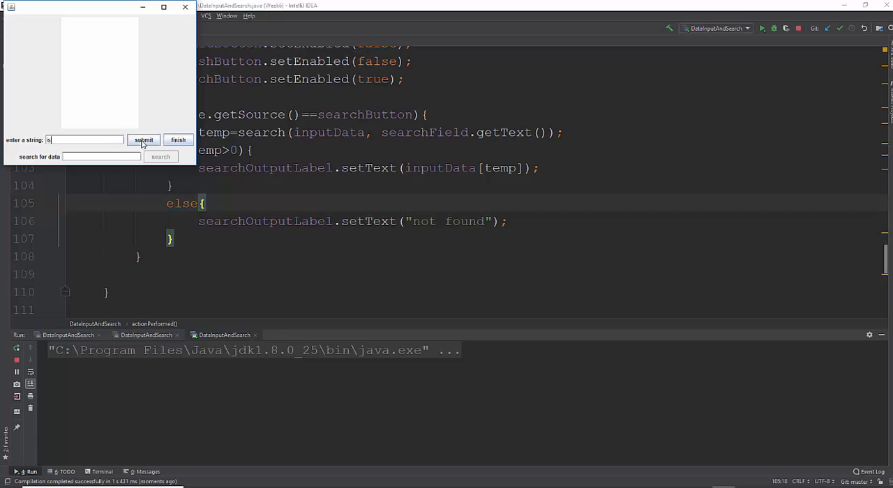
type("char")
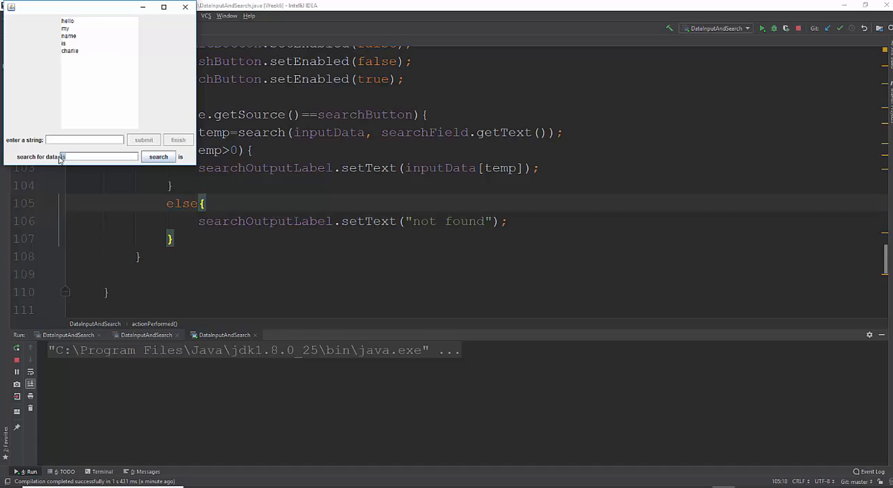
type("charlie")
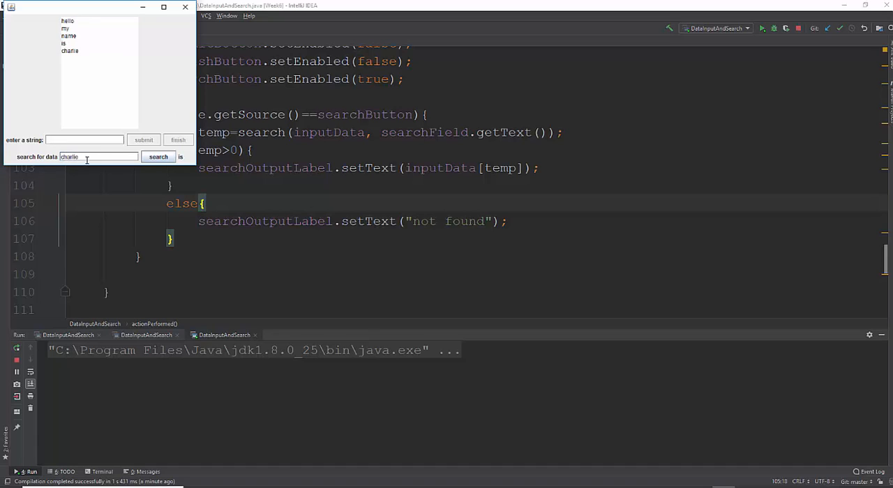
left_click(159, 156)
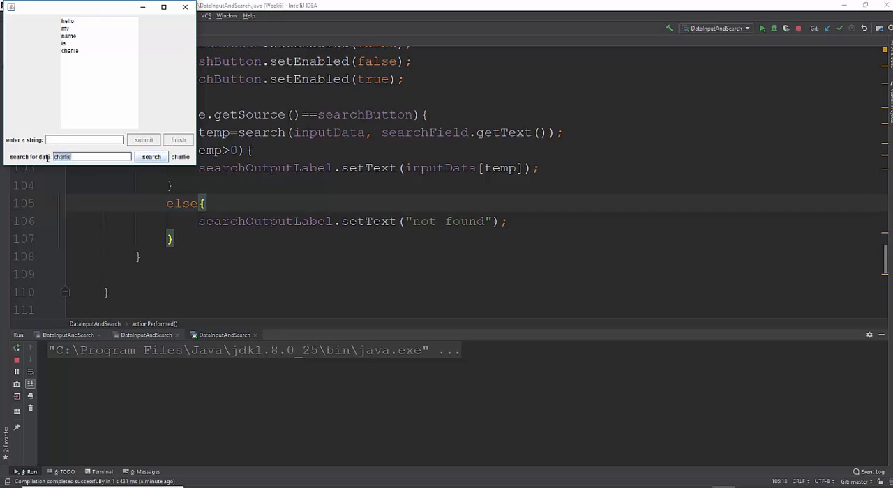
Search for array, which throws a NullPointerException at line 117
type("array")
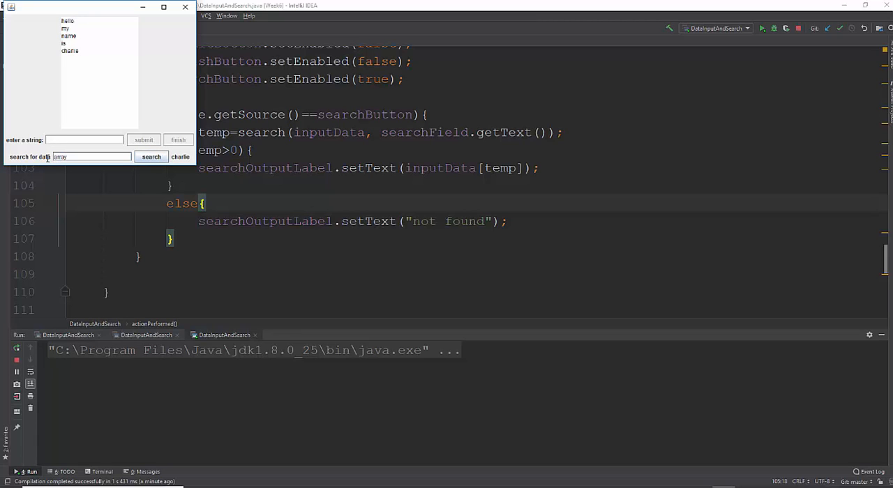
left_click(150, 156)
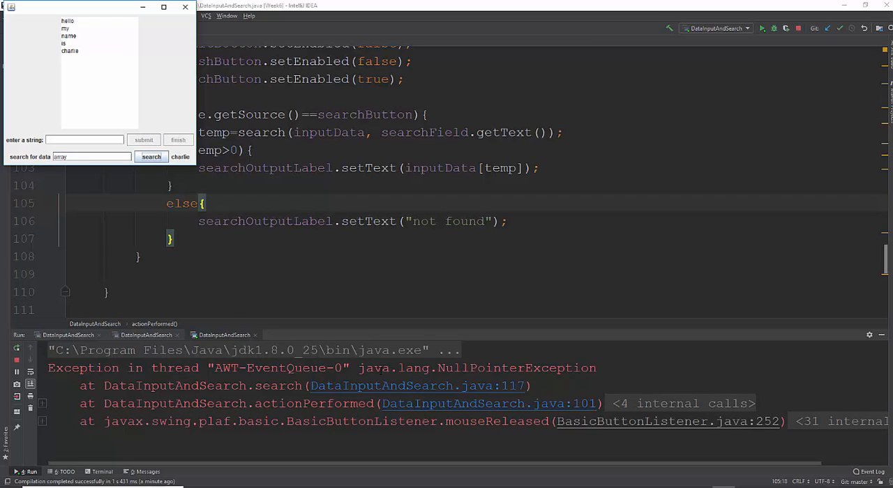
mouse_move(509, 413)
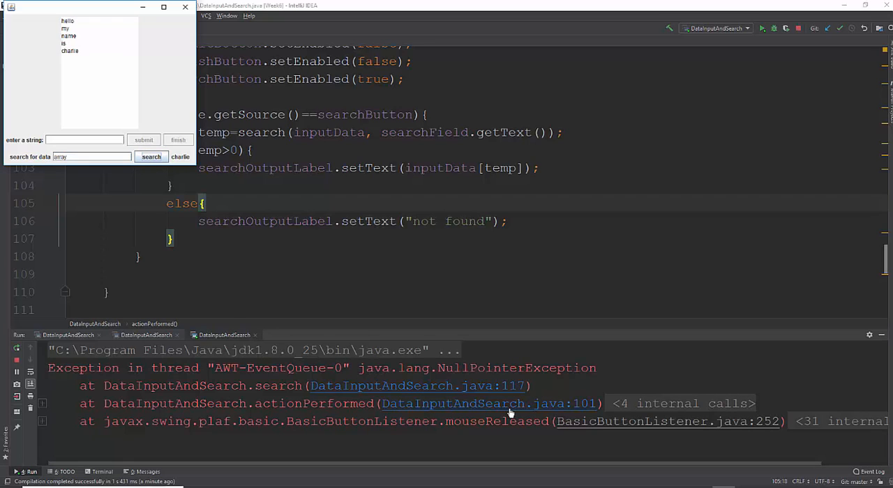
mouse_move(371, 279)
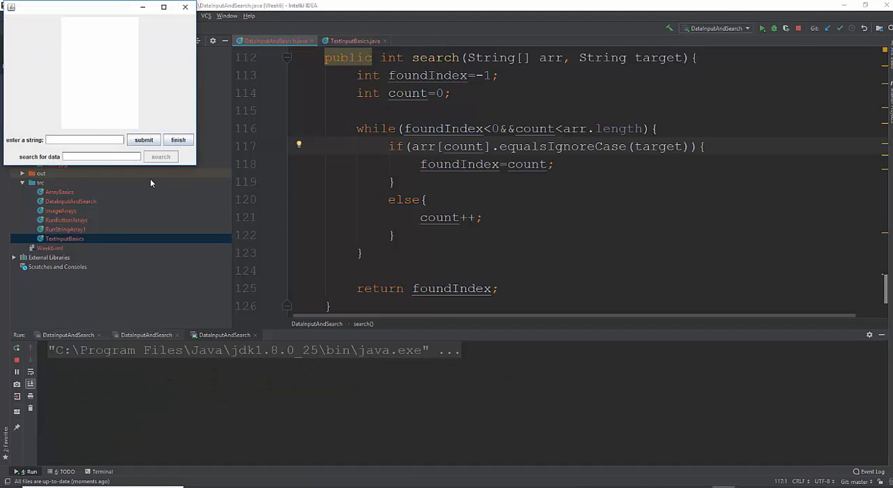
Enter hel and me in the relaunched app, then close its window to finish the run
type("hel")
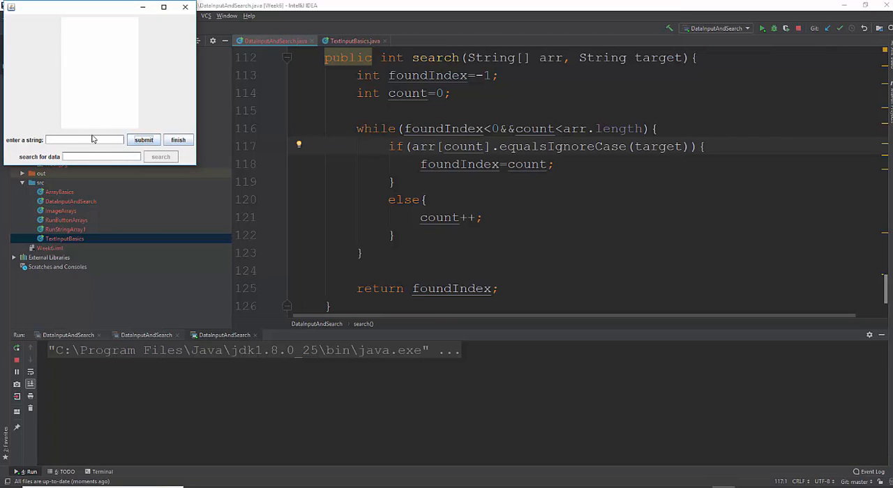
type("me")
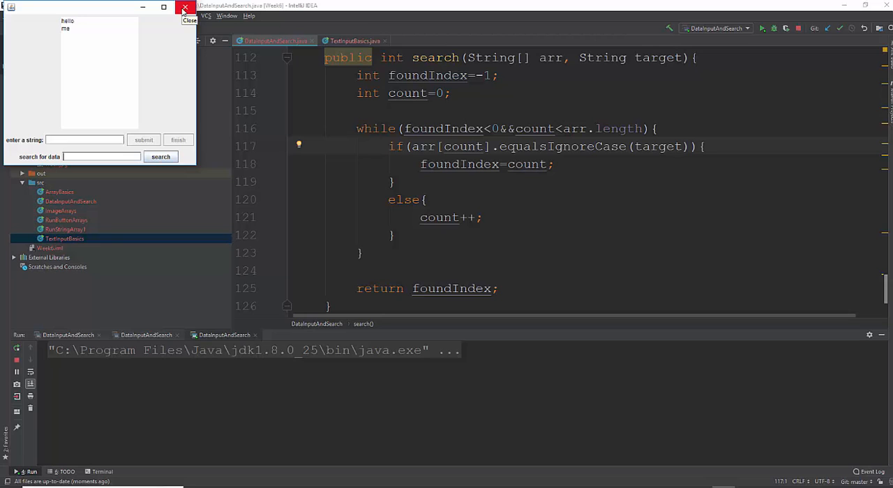
left_click(185, 8)
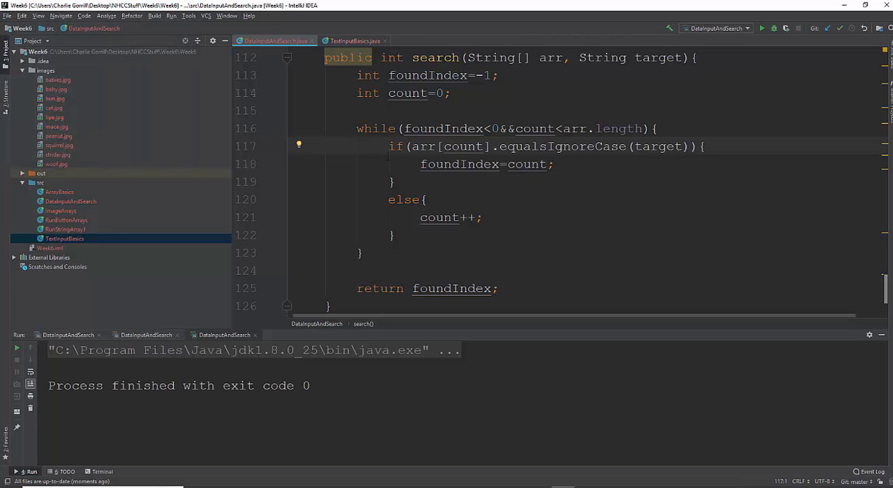
Prefix line 117's condition with arr[count]!=null&& and relaunch the app
left_click(414, 145)
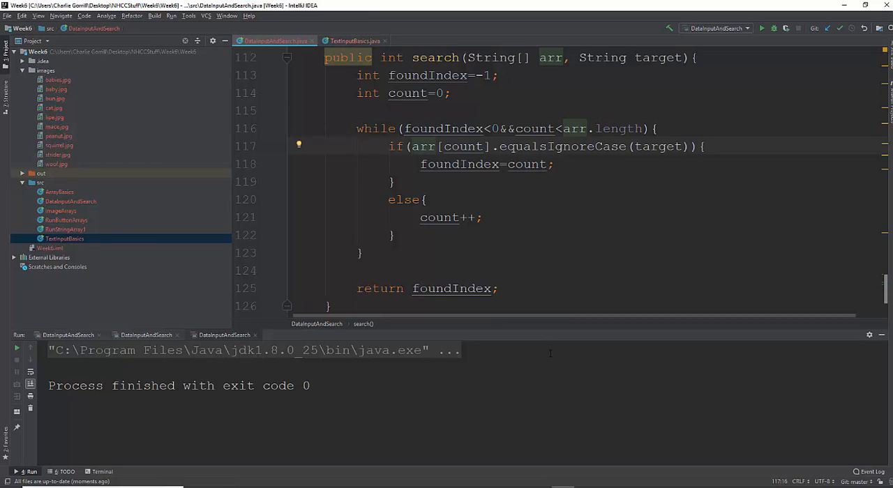
left_click(412, 146)
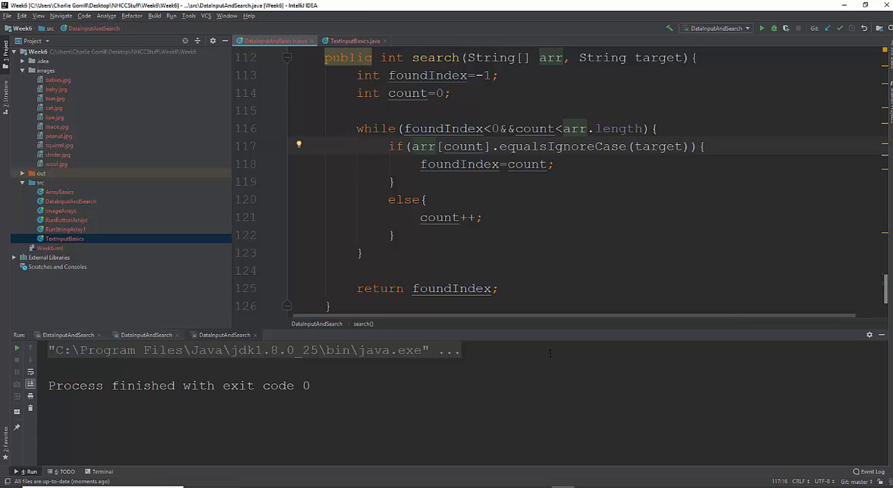
left_click(414, 145)
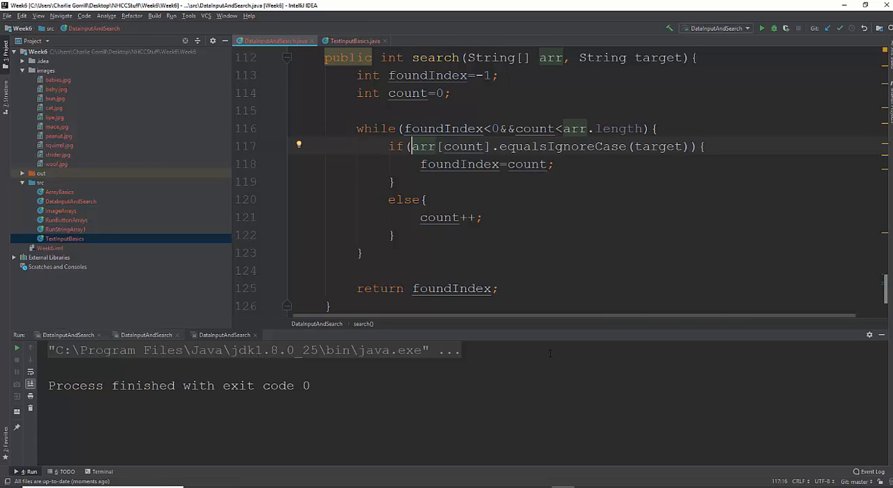
mouse_move(602, 238)
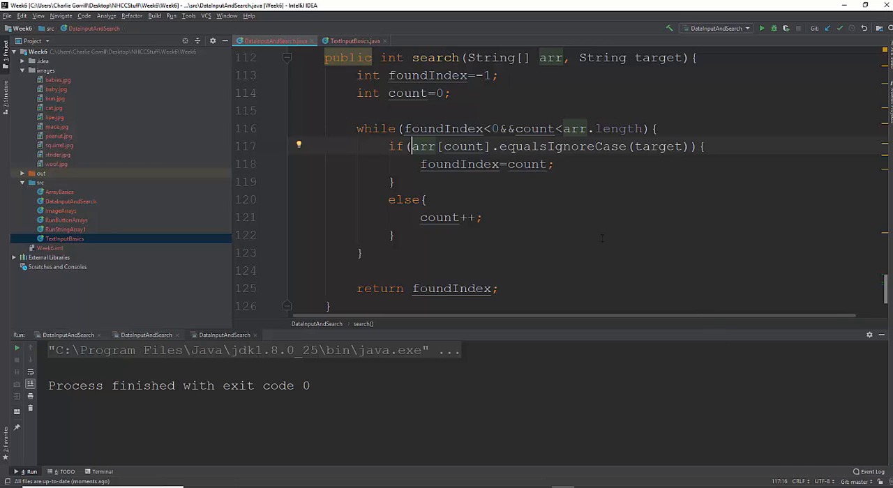
double_click(457, 146)
type("arr[")
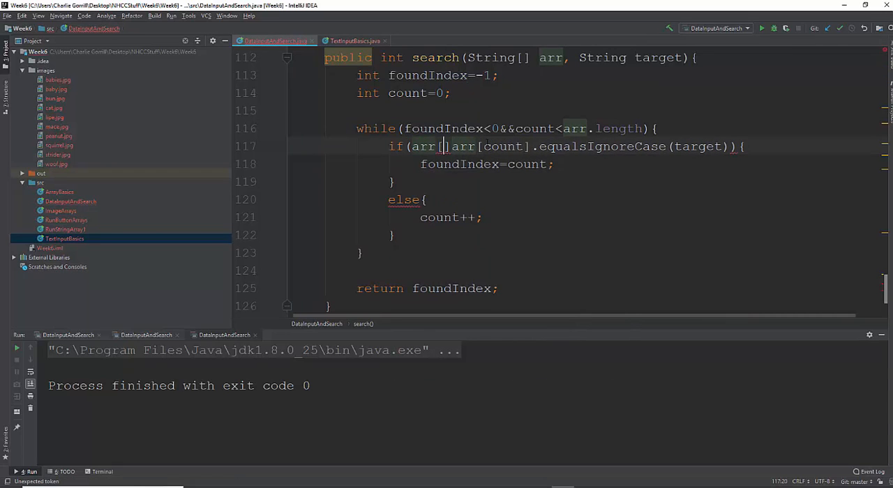
type("count")
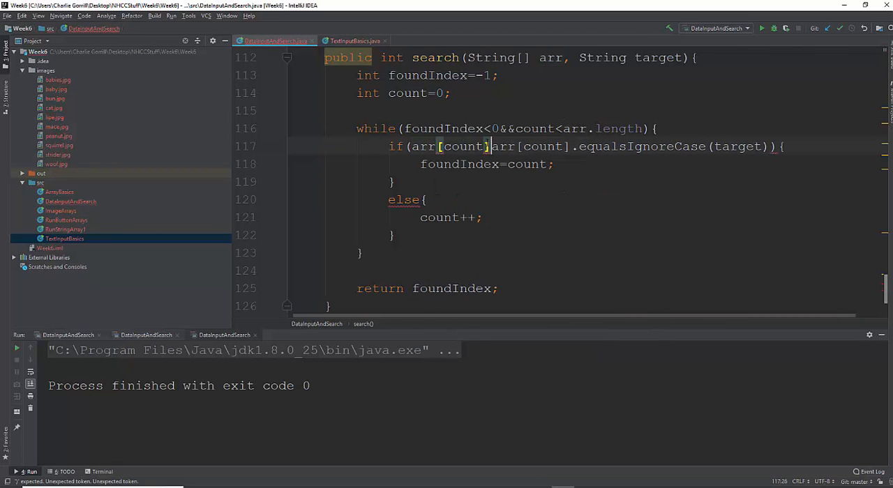
type("!=")
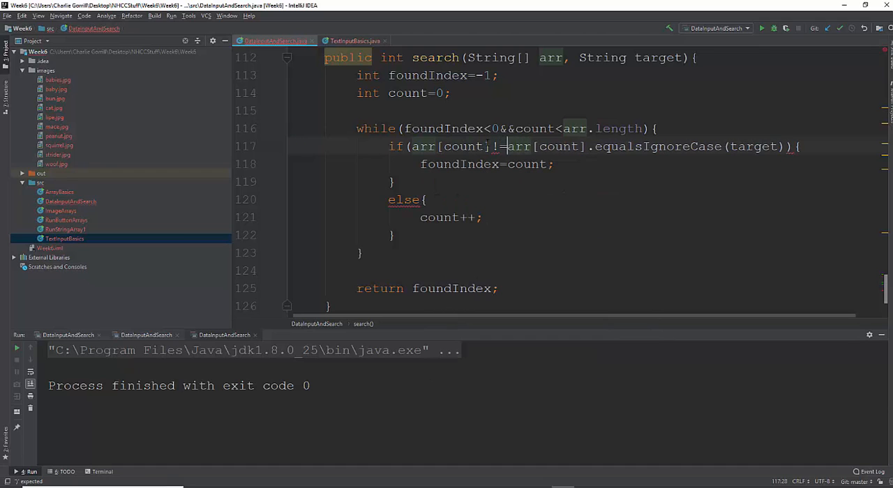
type("null&&")
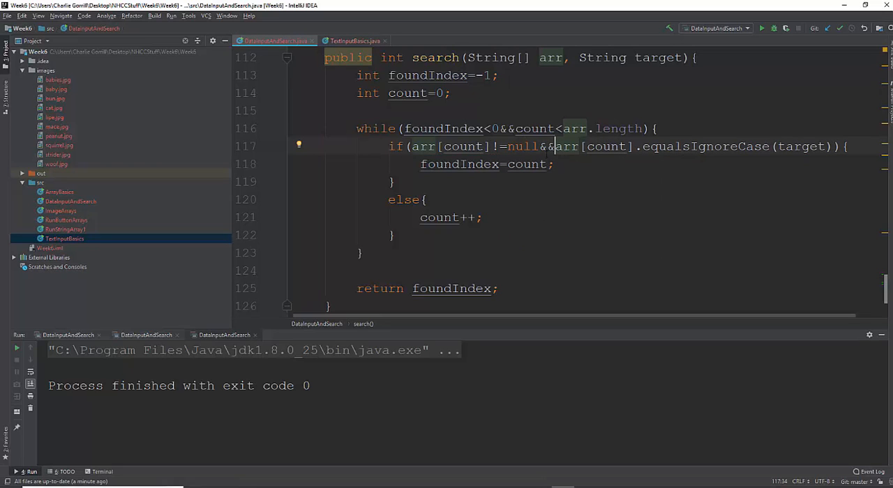
double_click(519, 146)
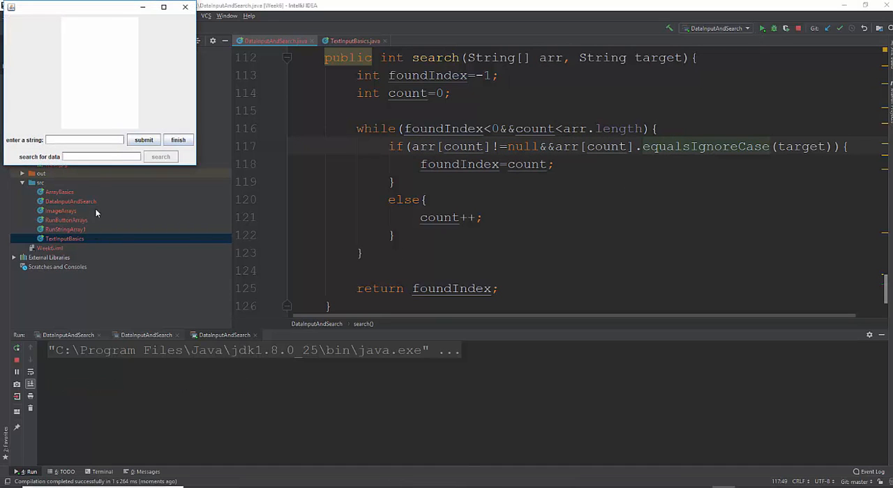
Submit hello and me, search adsfadsf to get "not found", then search me and find it
type("hello")
type("adsfads")
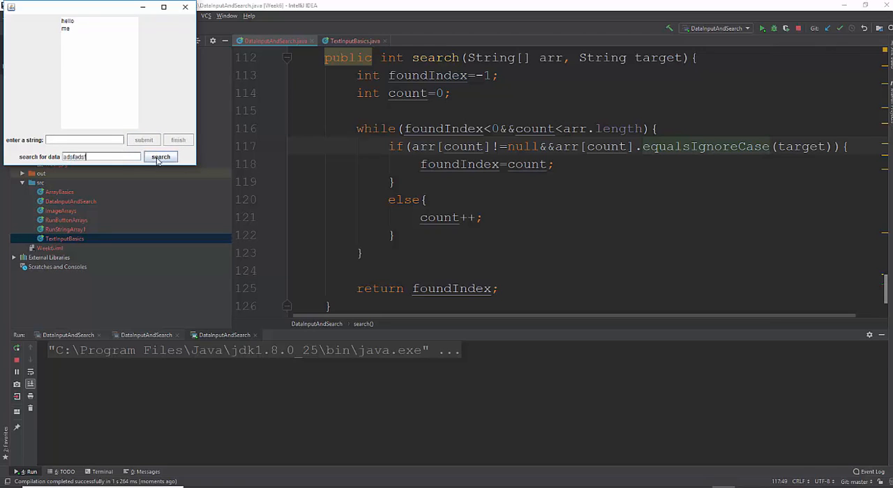
left_click(147, 156)
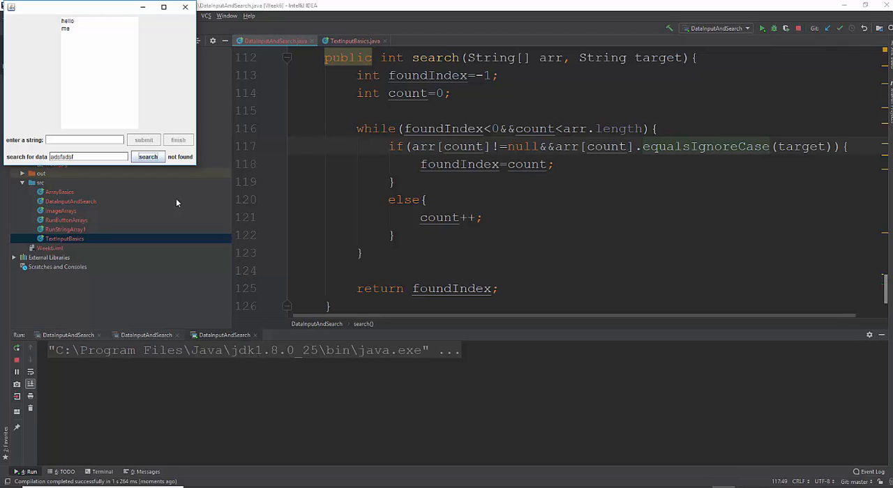
mouse_move(156, 59)
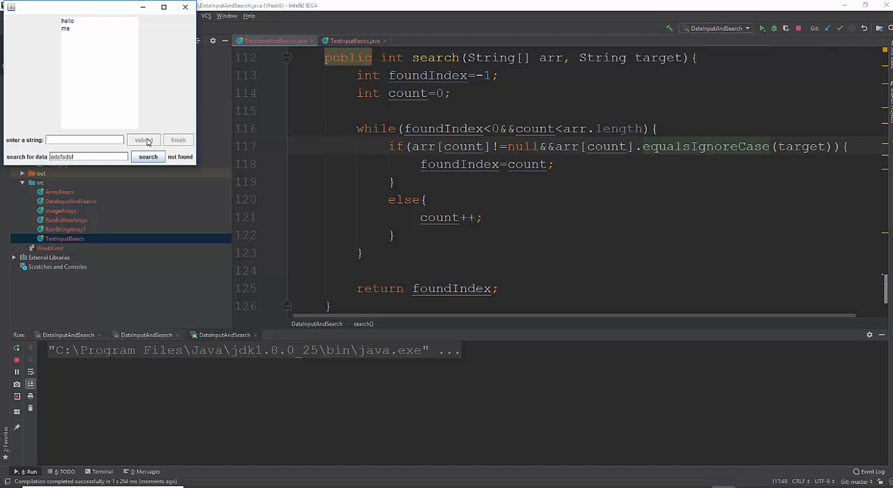
mouse_move(179, 140)
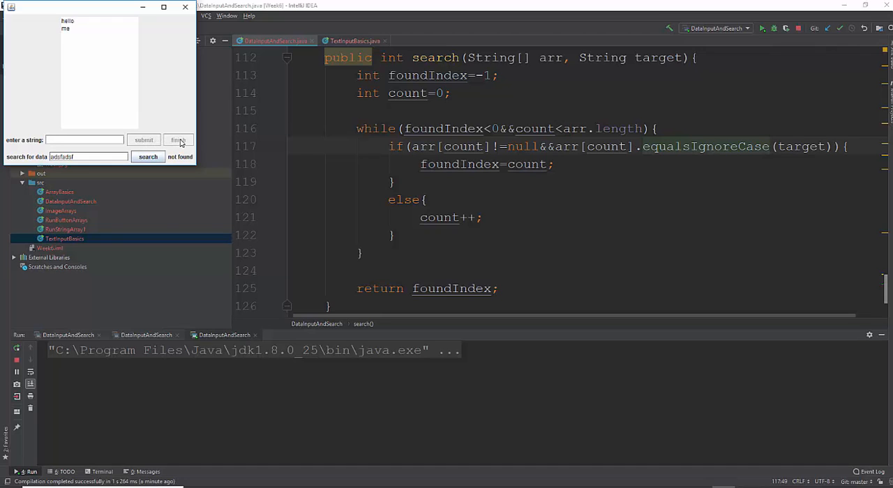
mouse_move(82, 152)
type("me")
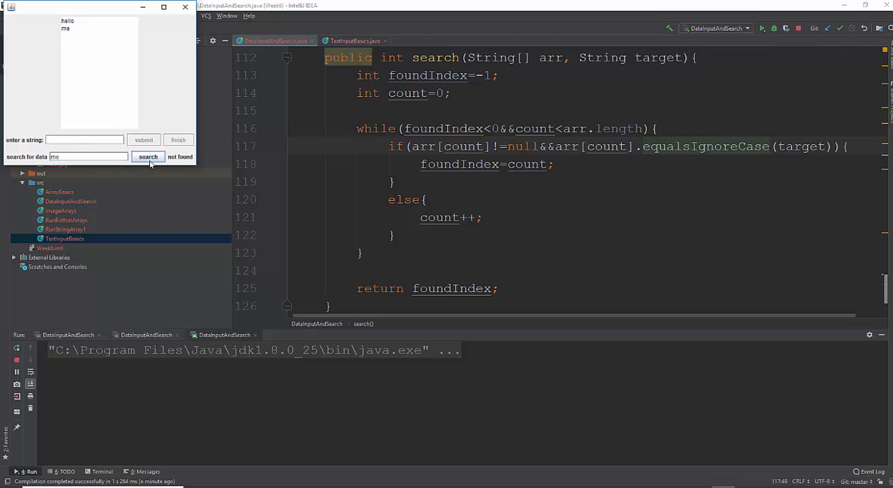
left_click(147, 156)
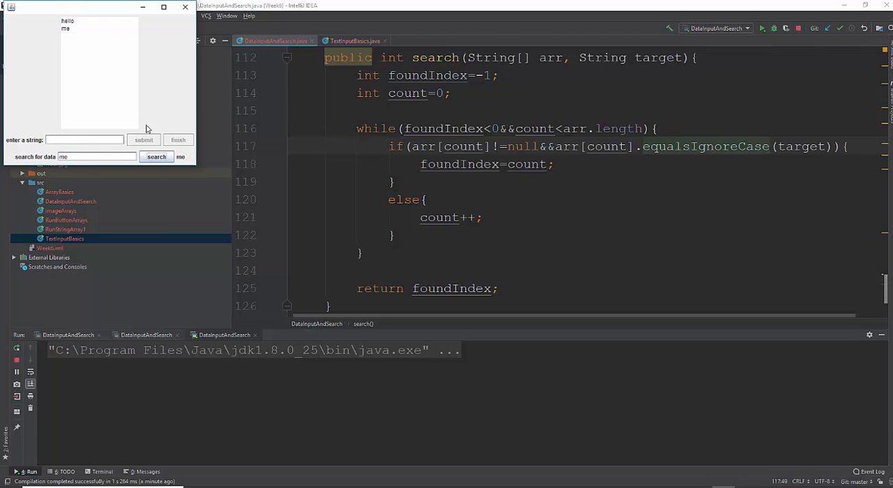